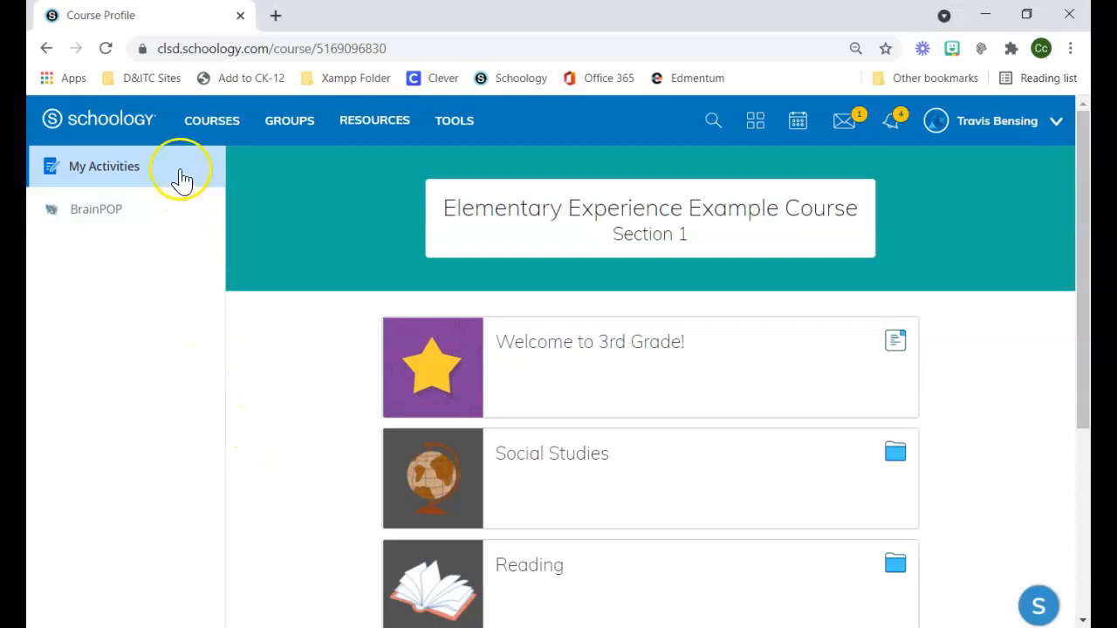
{"action": "mouse_move", "coordinate": [154, 209]}
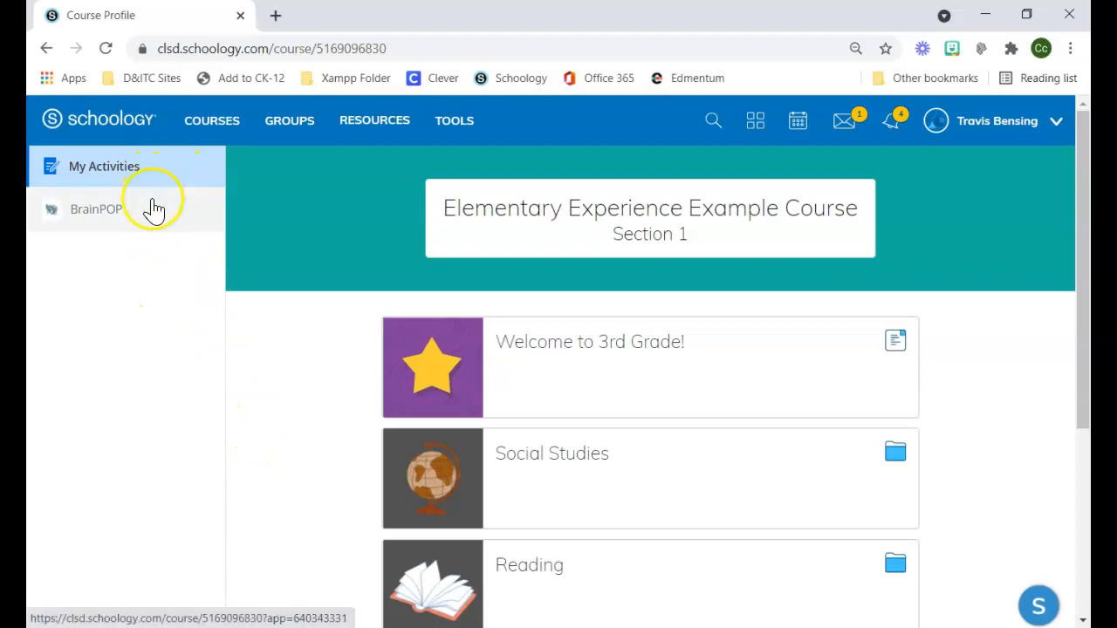
{"action": "mouse_move", "coordinate": [154, 404]}
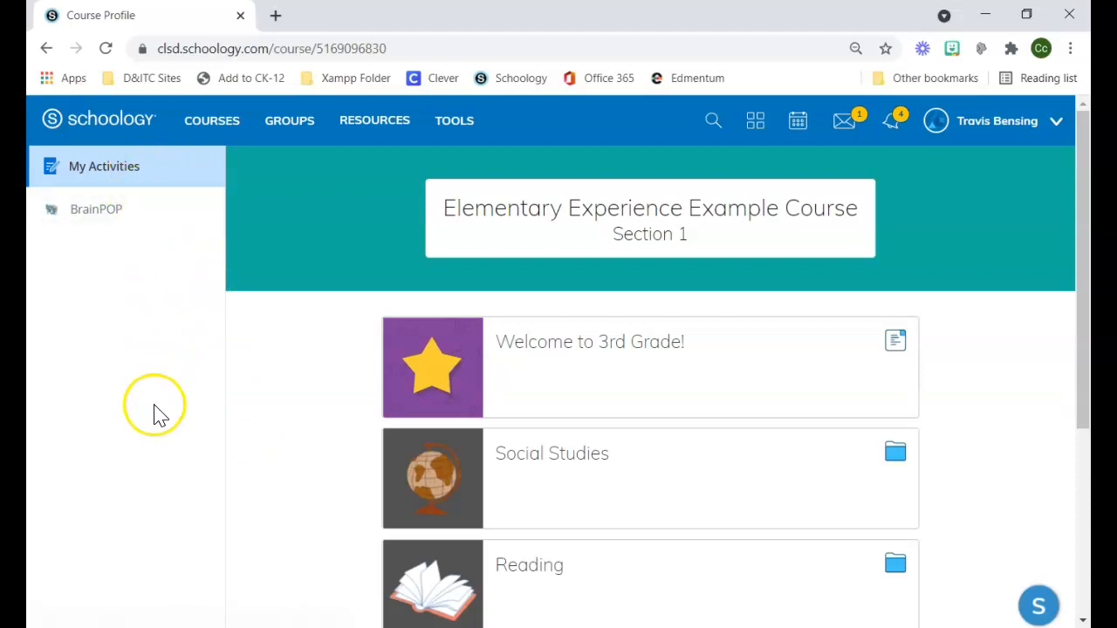
{"action": "mouse_move", "coordinate": [240, 365]}
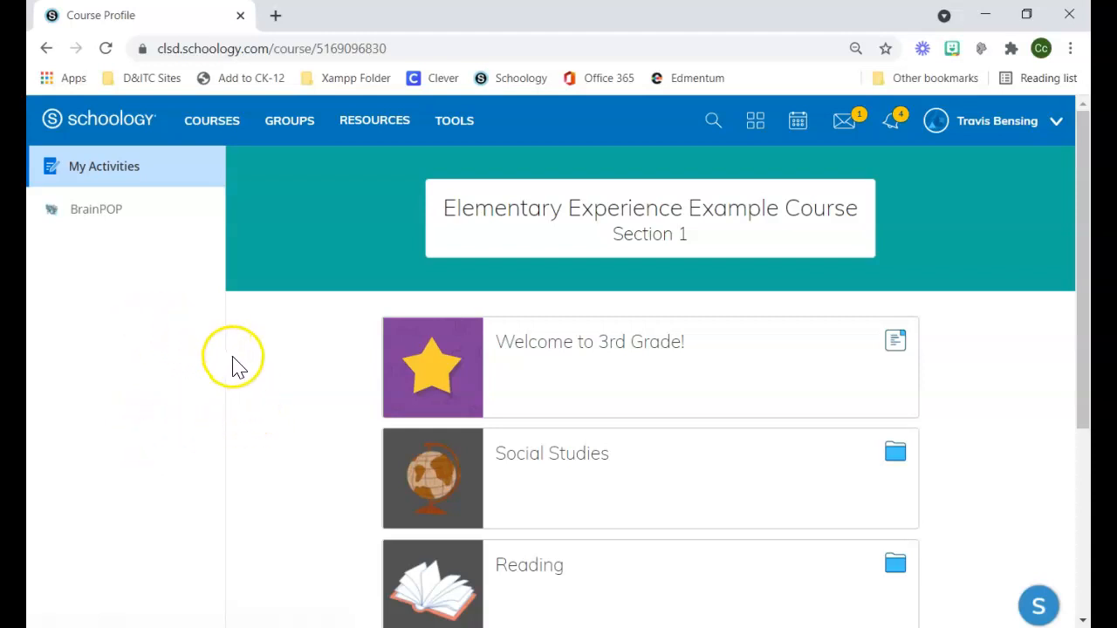
{"action": "mouse_move", "coordinate": [301, 376]}
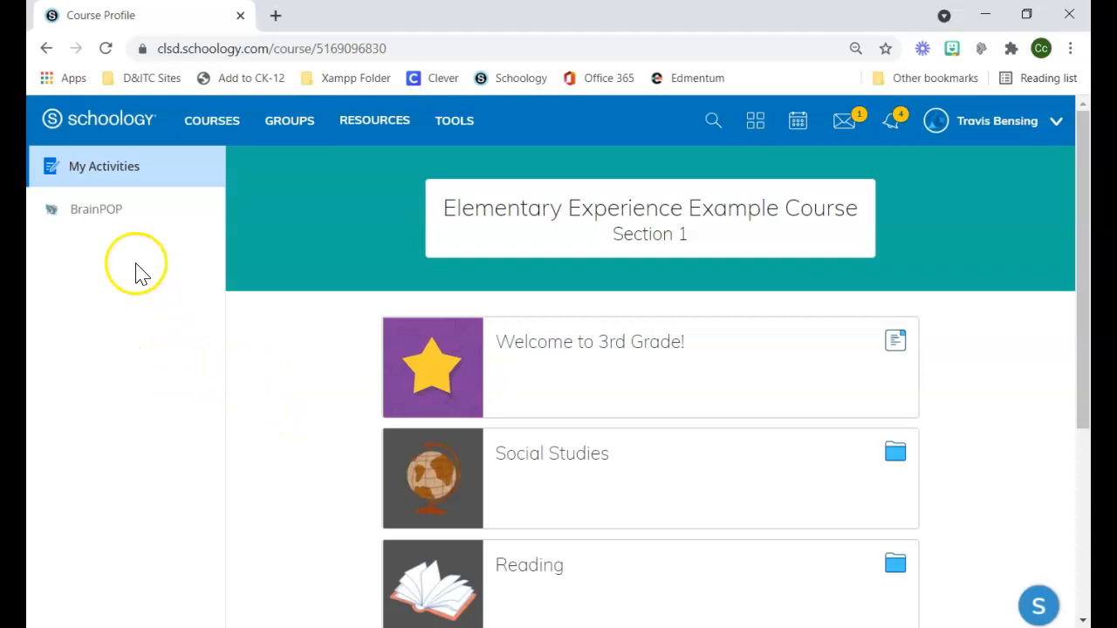
{"action": "mouse_move", "coordinate": [347, 429]}
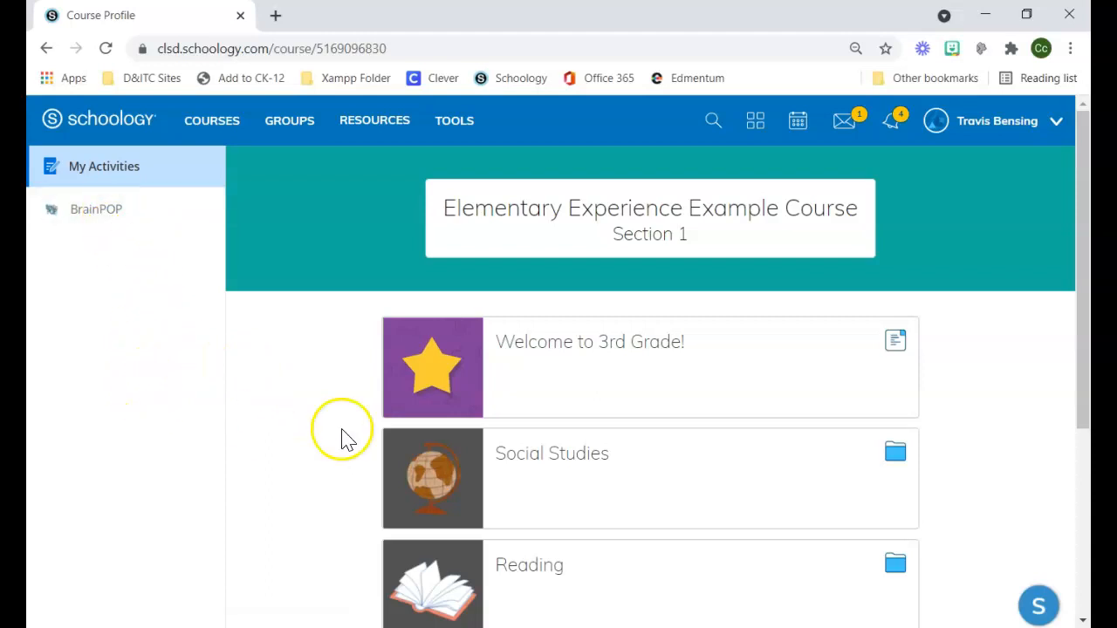
{"action": "mouse_move", "coordinate": [443, 266]}
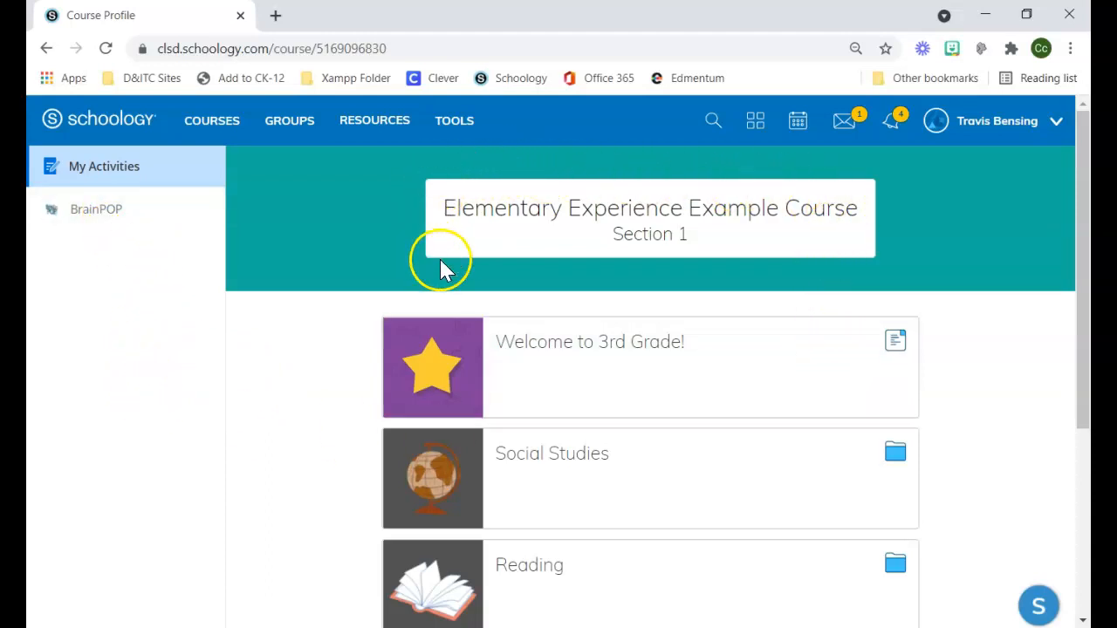
{"action": "mouse_move", "coordinate": [781, 188]}
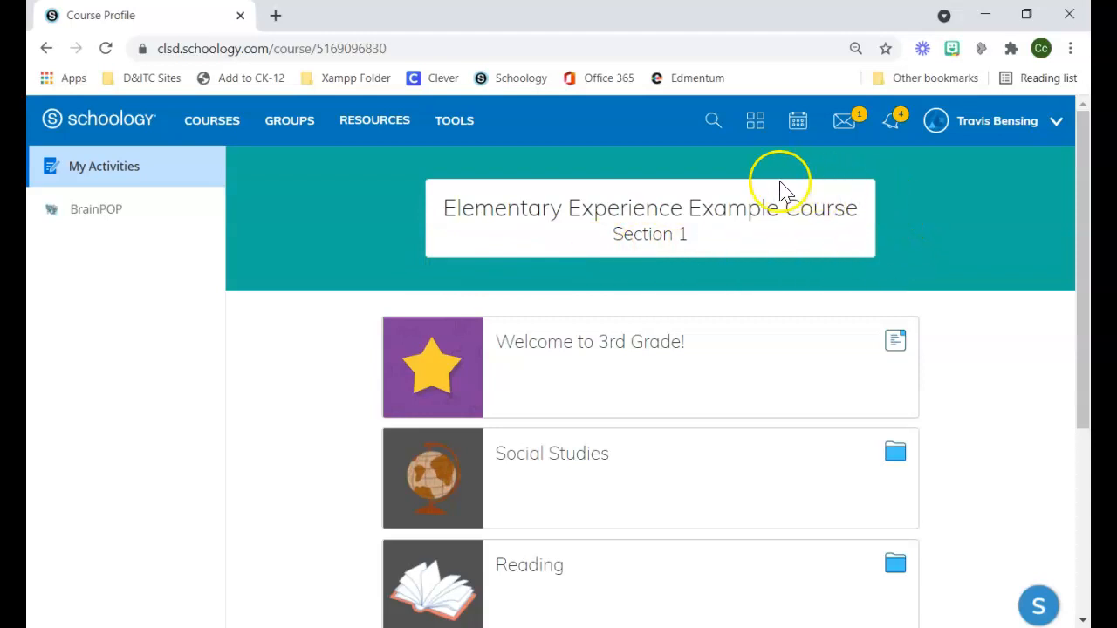
{"action": "mouse_move", "coordinate": [440, 201]}
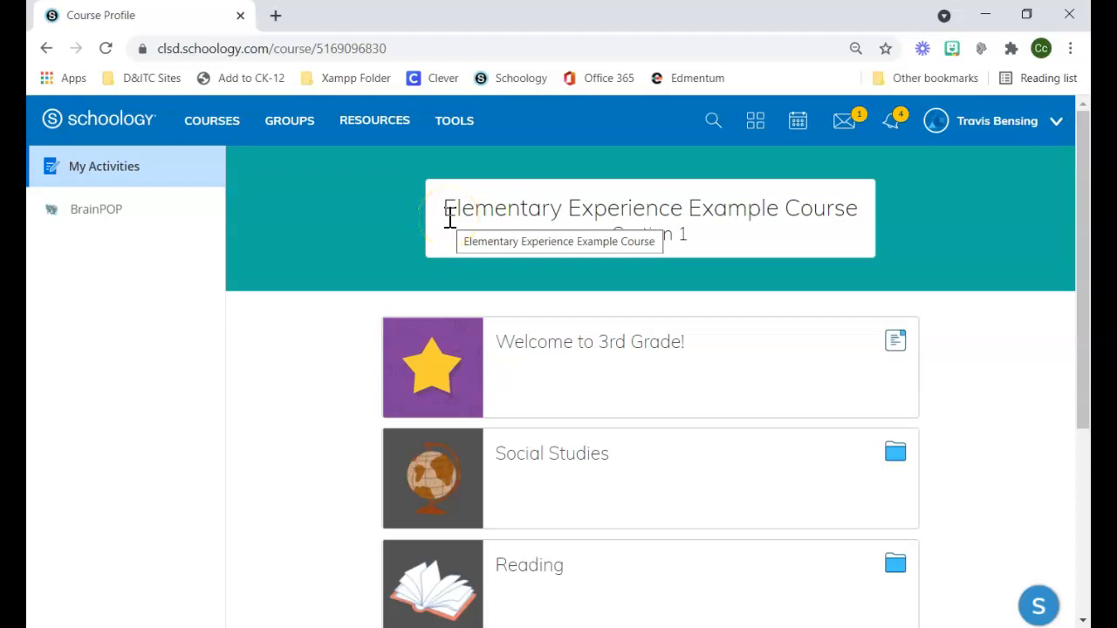
Step: Read the Welcome to 3rd Grade! message, then go back to the course materials
{"action": "scroll", "scroll_direction": "down", "scroll_amount": 3}
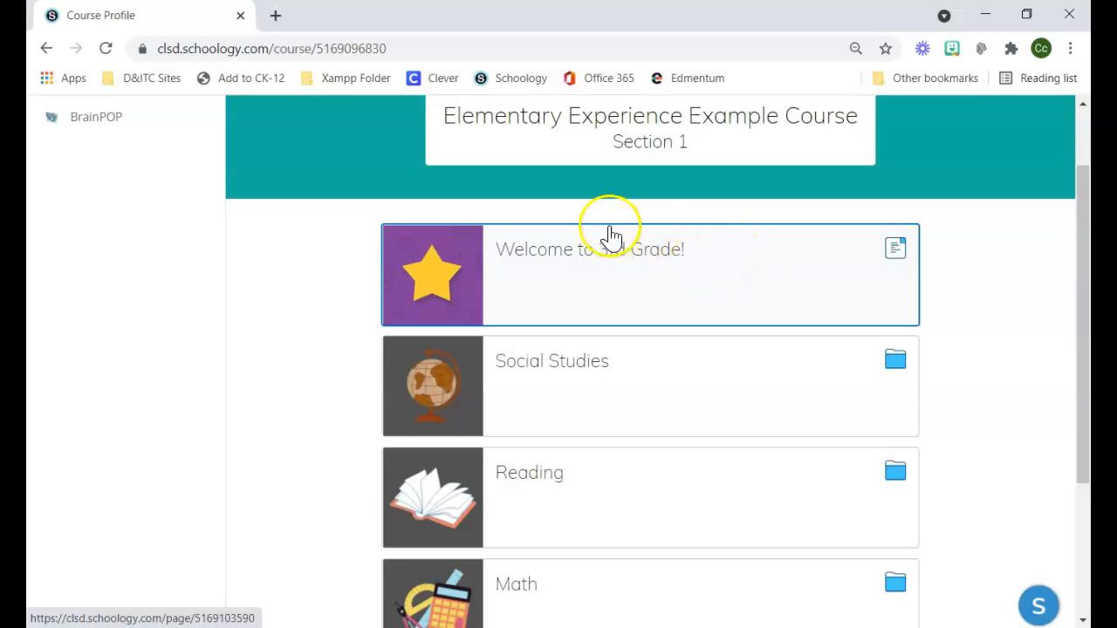
{"action": "scroll", "scroll_direction": "down", "scroll_amount": 3}
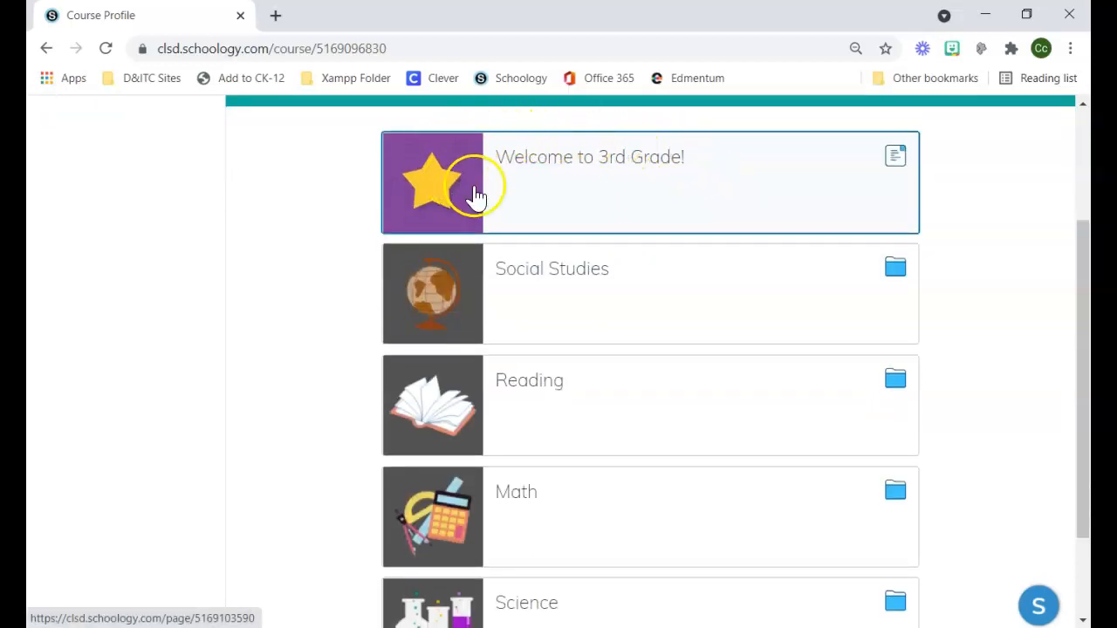
{"action": "mouse_move", "coordinate": [640, 192]}
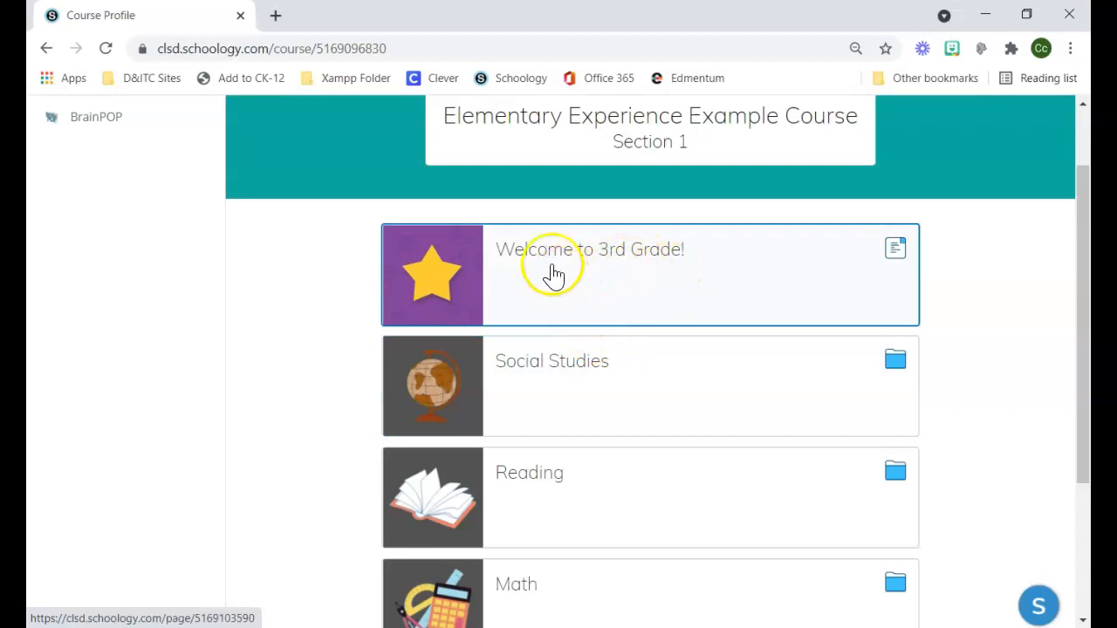
{"action": "mouse_move", "coordinate": [506, 306]}
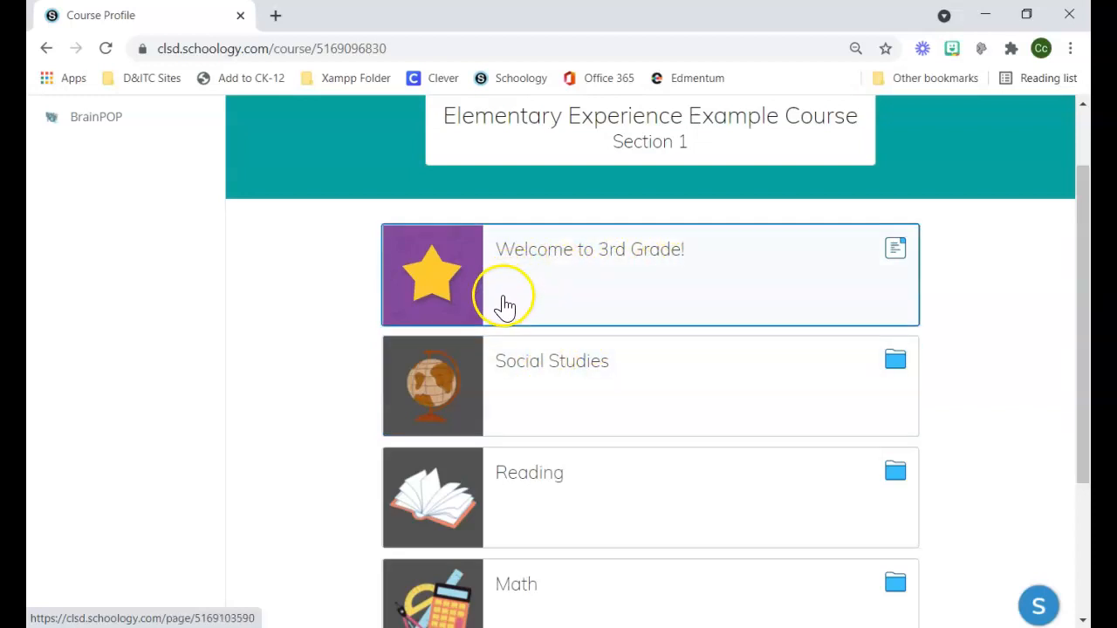
{"action": "mouse_move", "coordinate": [623, 294]}
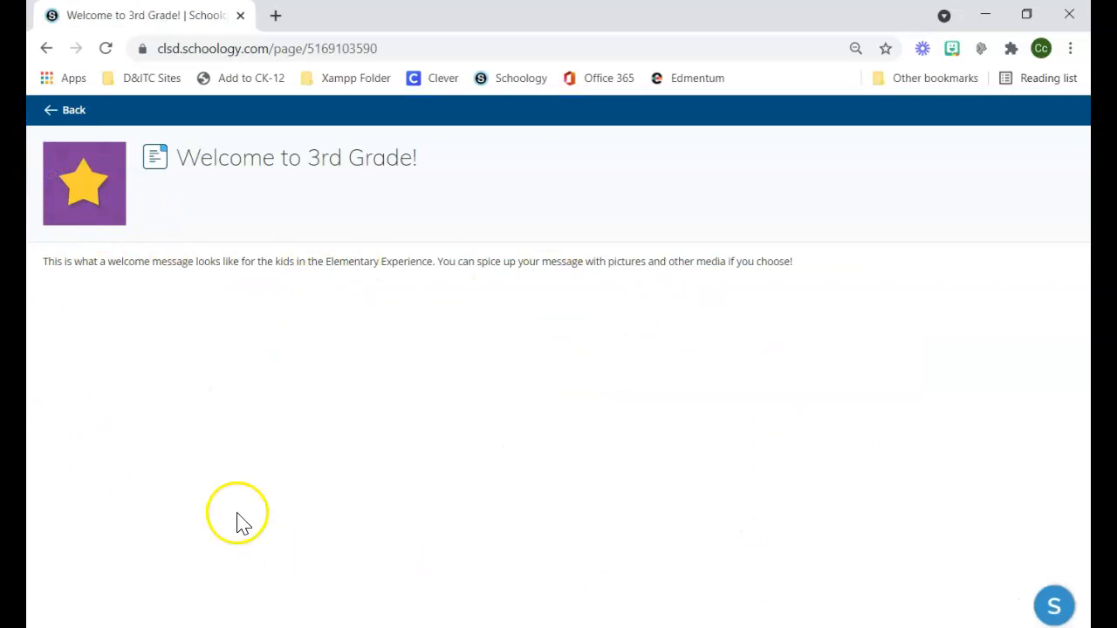
{"action": "mouse_move", "coordinate": [118, 155]}
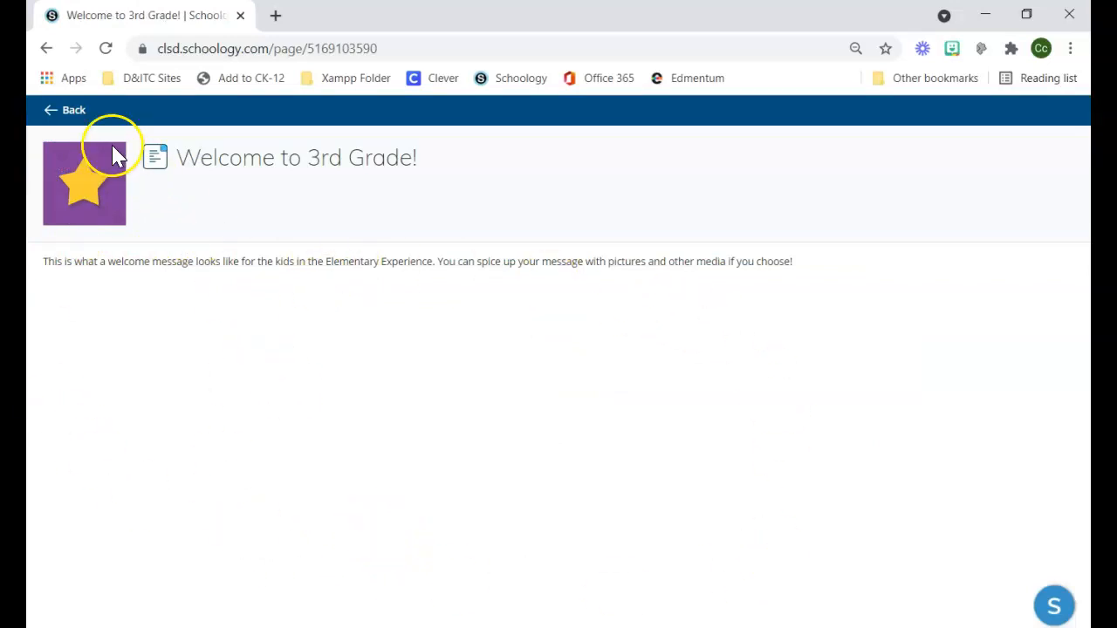
{"action": "mouse_move", "coordinate": [73, 110]}
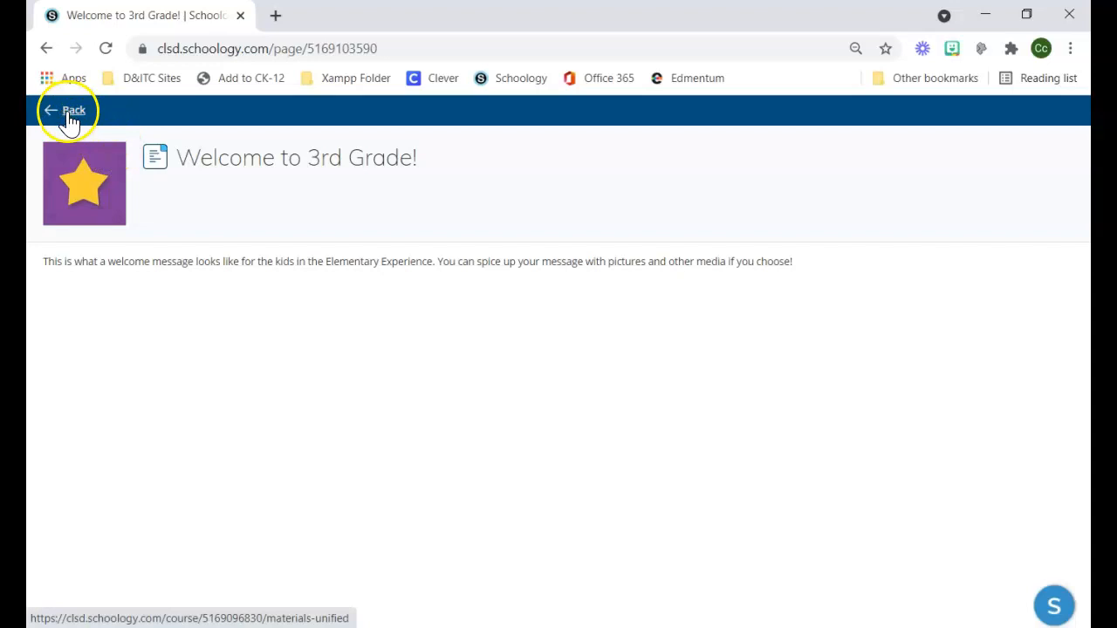
{"action": "left_click", "coordinate": [68, 110]}
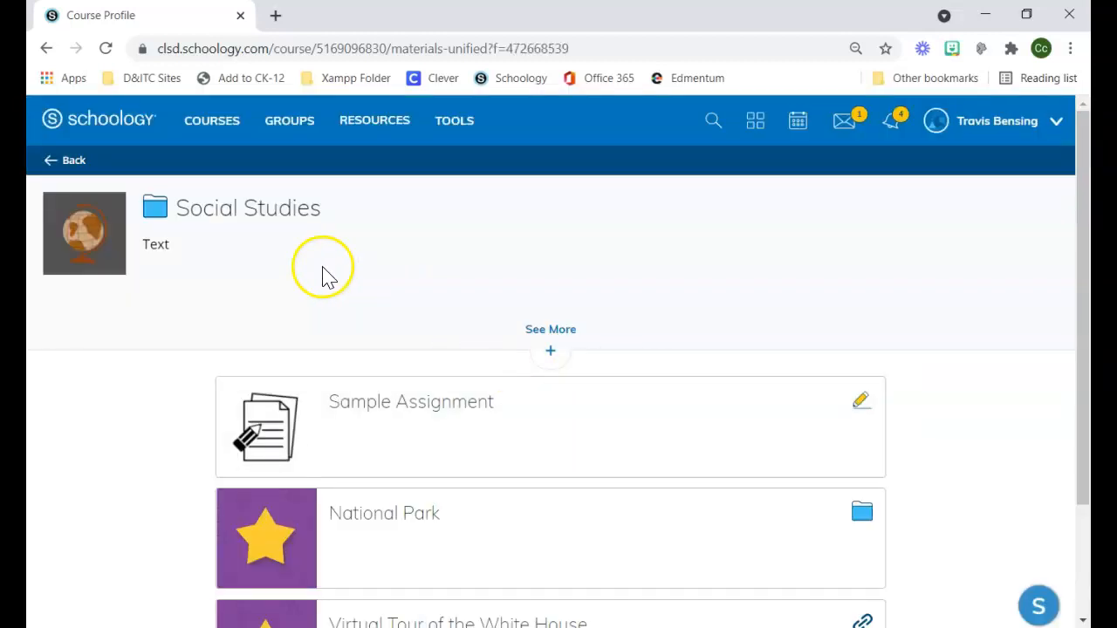
{"action": "mouse_move", "coordinate": [218, 253]}
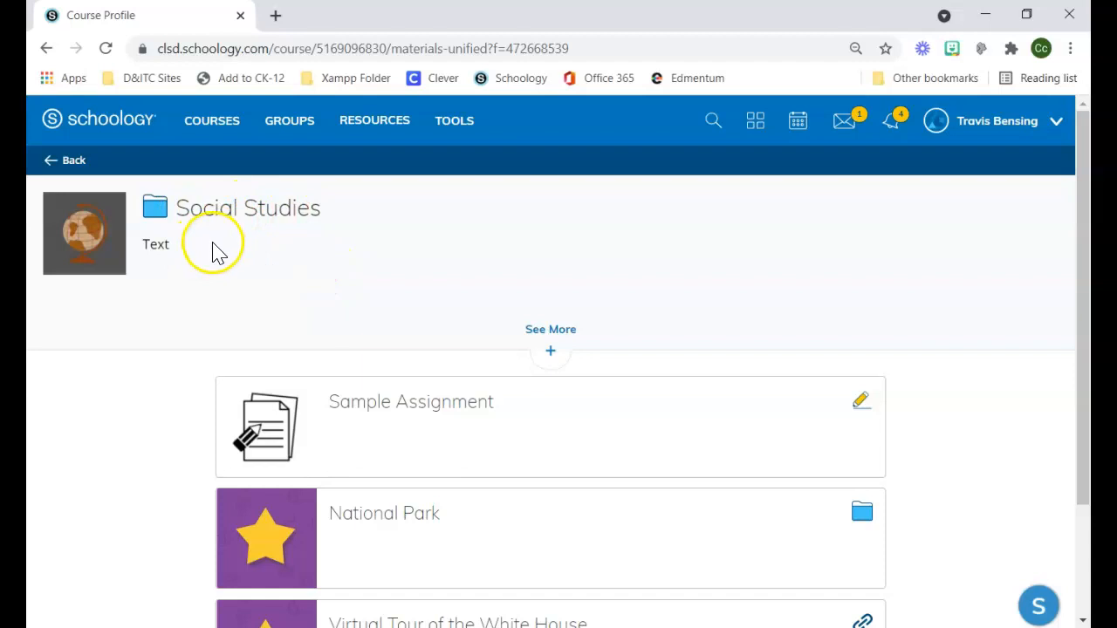
{"action": "mouse_move", "coordinate": [266, 339]}
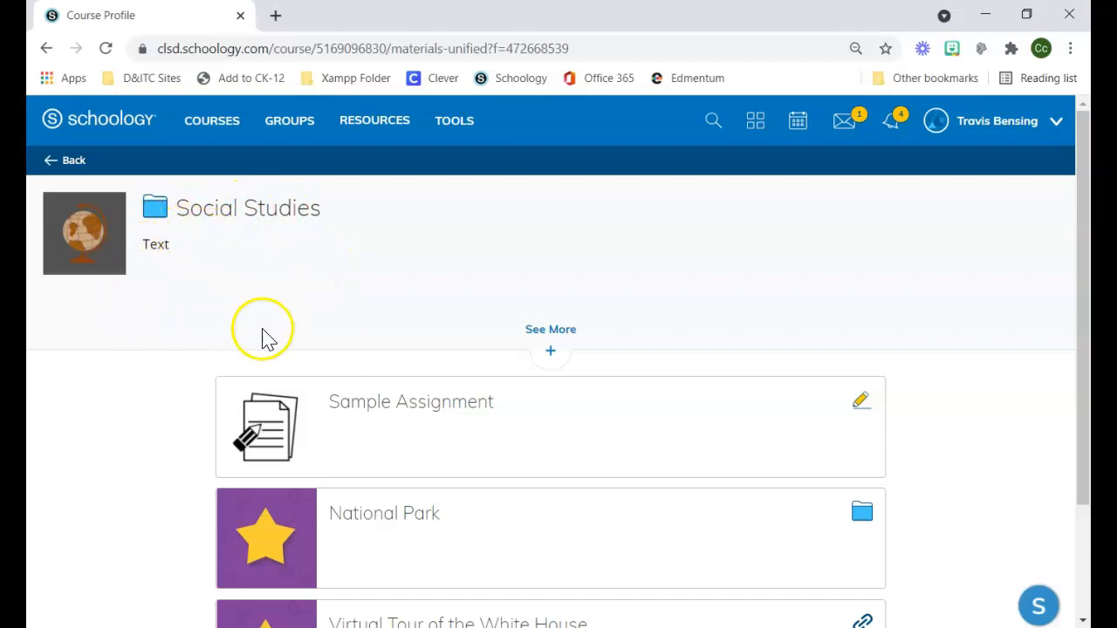
{"action": "mouse_move", "coordinate": [253, 323]}
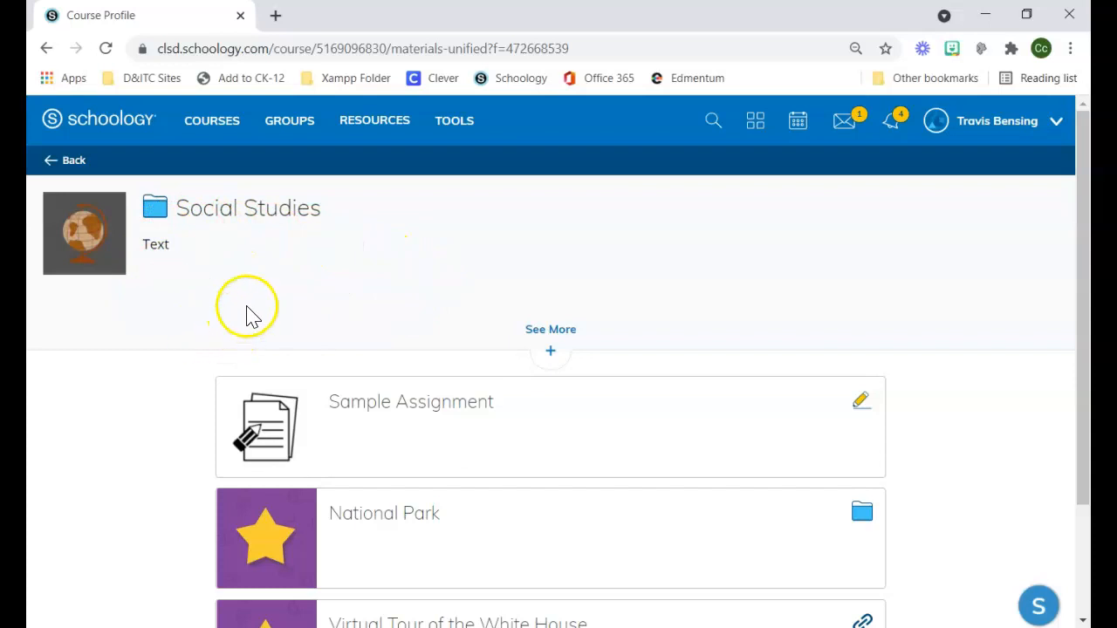
Step: Scroll the Social Studies folder to see Sample Assignment, National Park and the White House tour
{"action": "scroll", "scroll_direction": "down", "scroll_amount": 3}
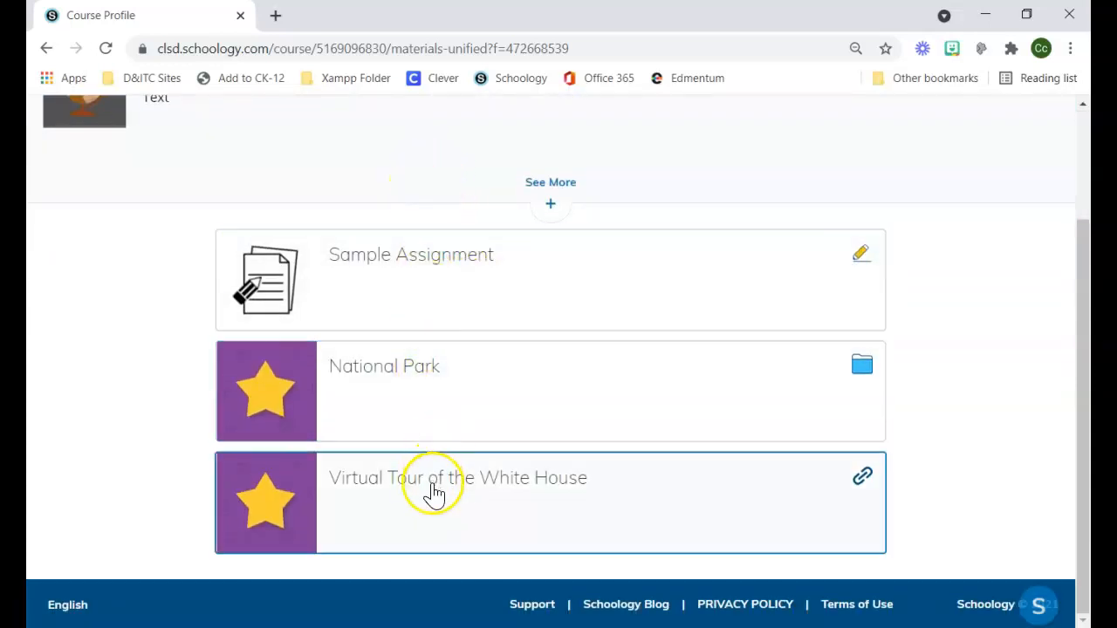
{"action": "mouse_move", "coordinate": [610, 292]}
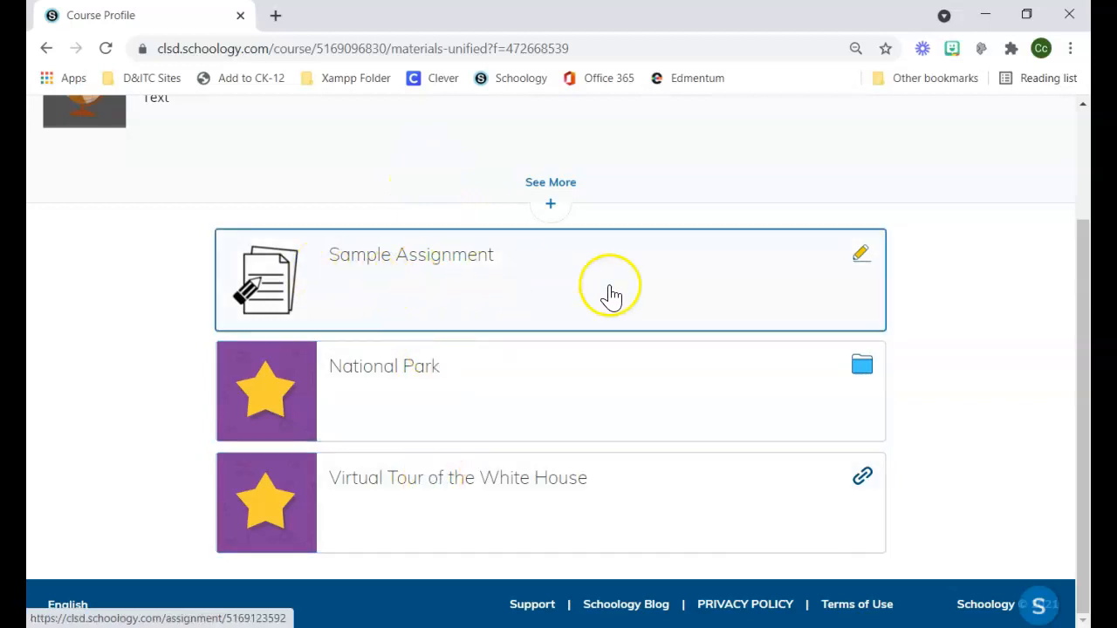
{"action": "mouse_move", "coordinate": [855, 248]}
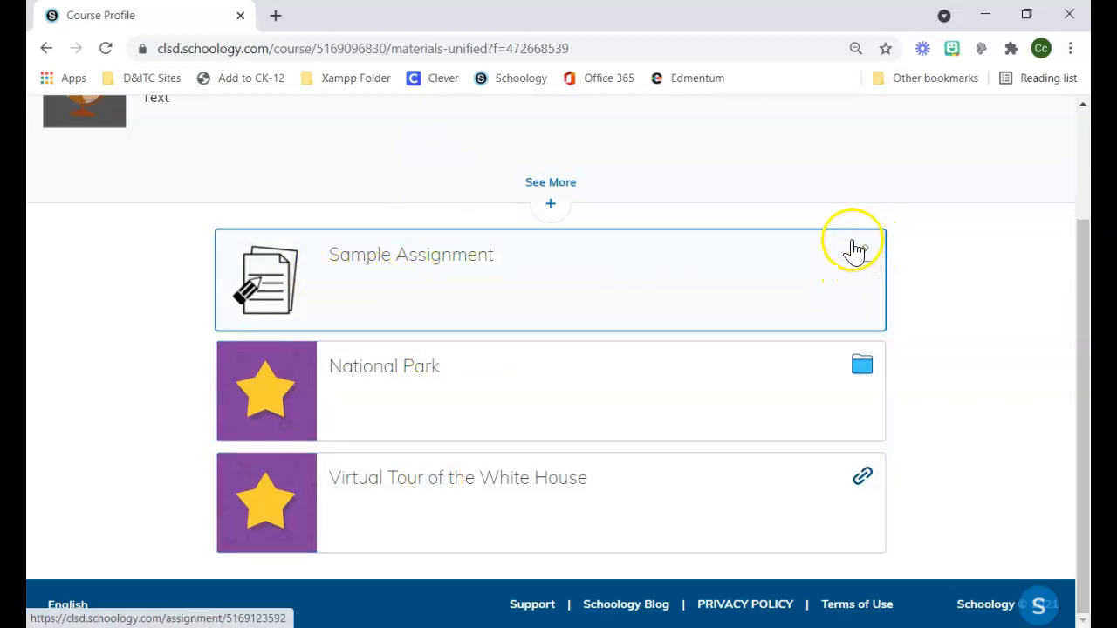
{"action": "mouse_move", "coordinate": [863, 253]}
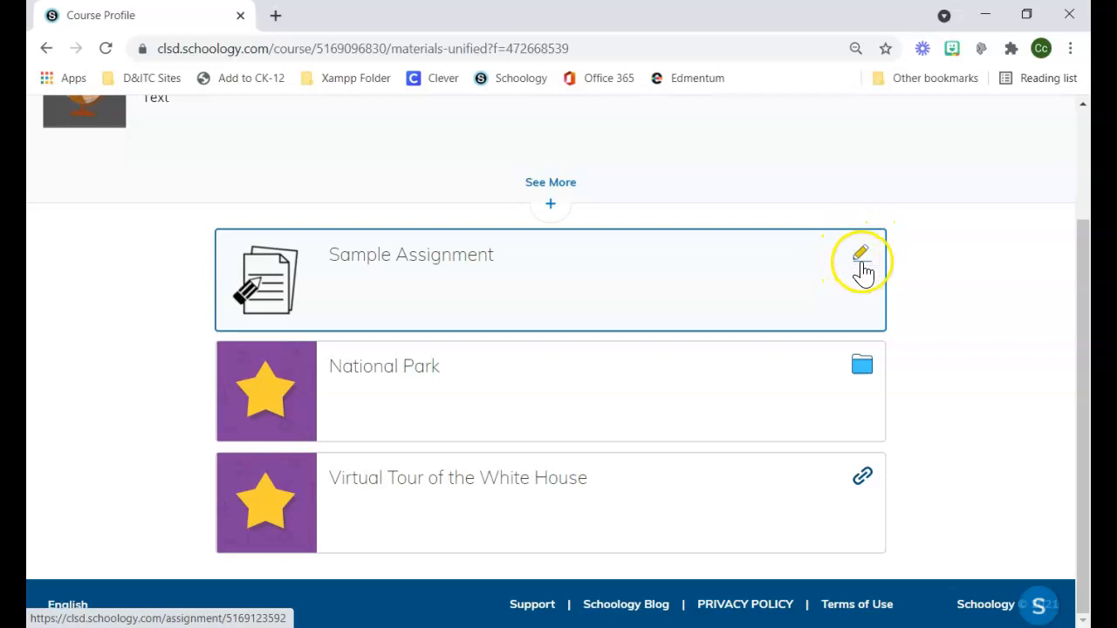
{"action": "mouse_move", "coordinate": [232, 306]}
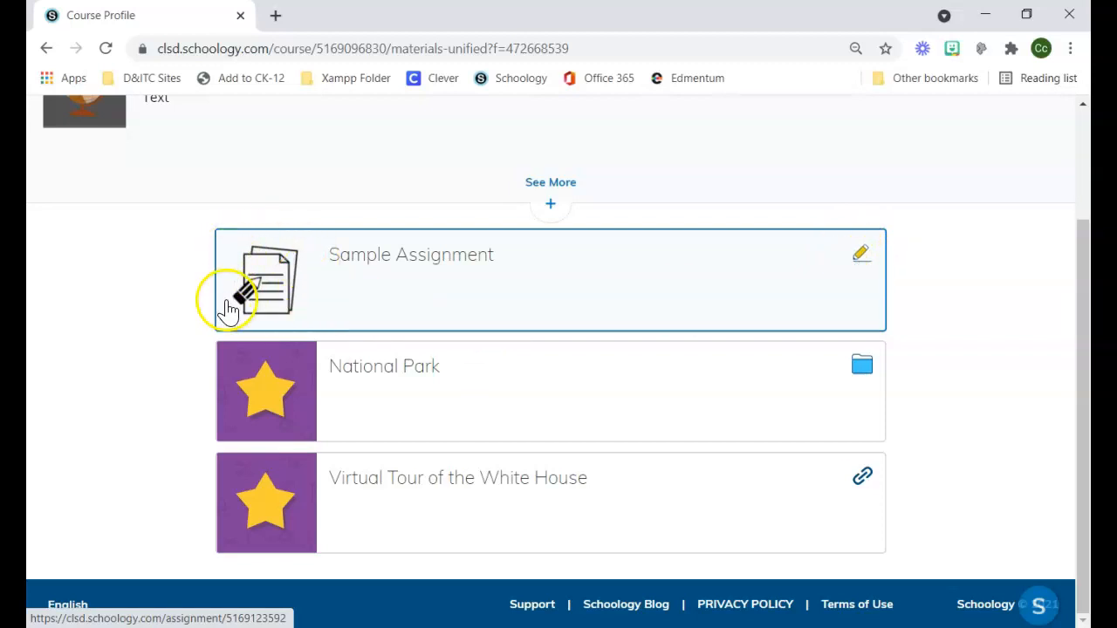
{"action": "mouse_move", "coordinate": [265, 253]}
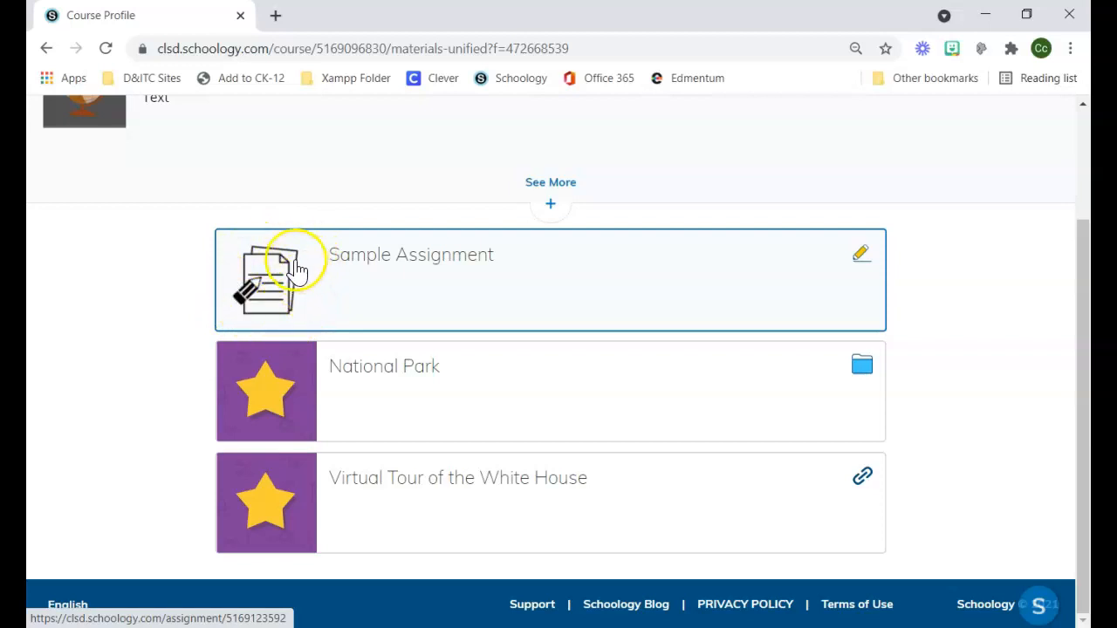
{"action": "mouse_move", "coordinate": [275, 301]}
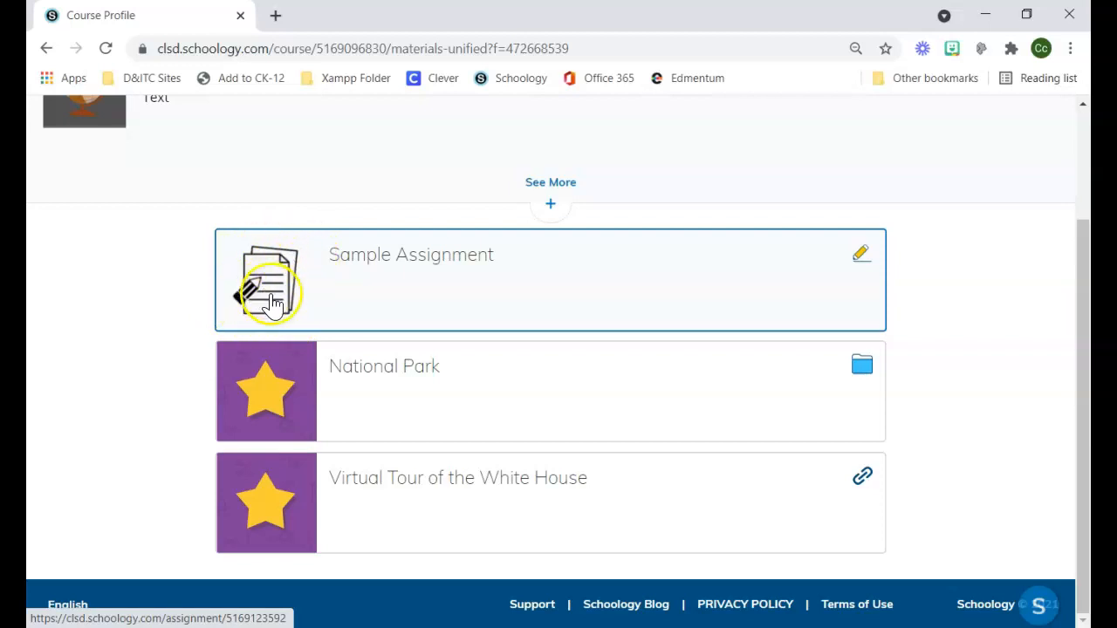
{"action": "mouse_move", "coordinate": [844, 381]}
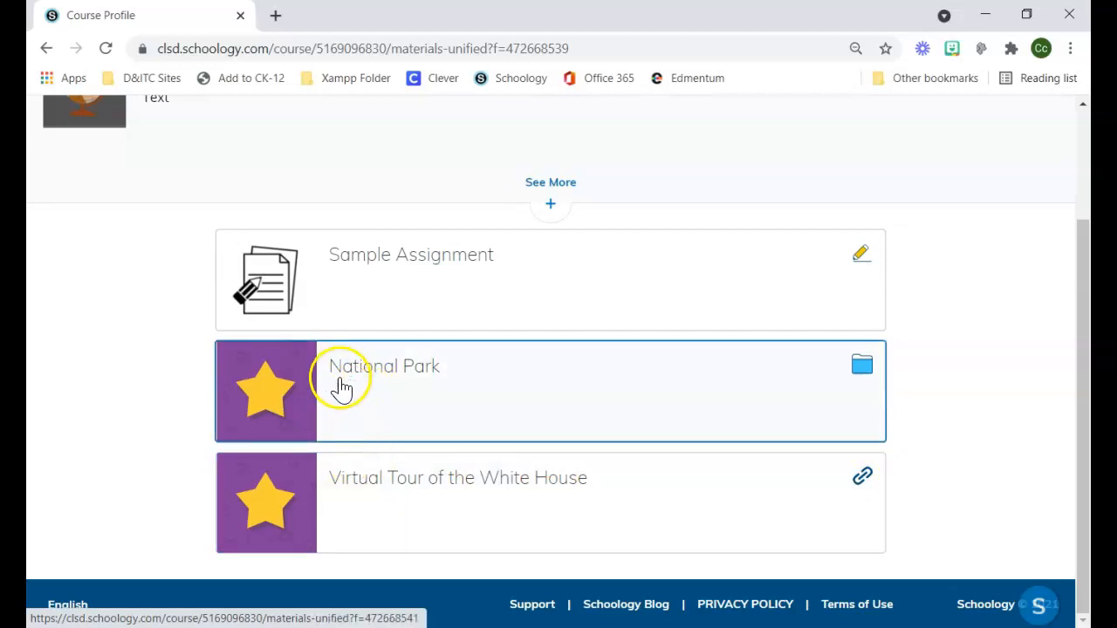
{"action": "mouse_move", "coordinate": [305, 358]}
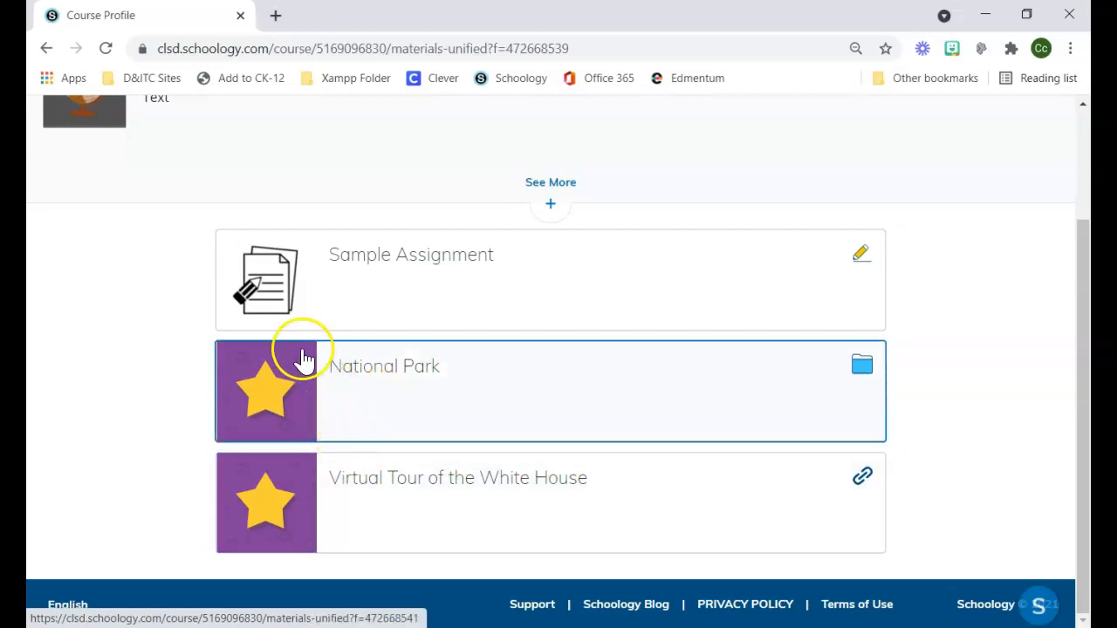
{"action": "mouse_move", "coordinate": [299, 426]}
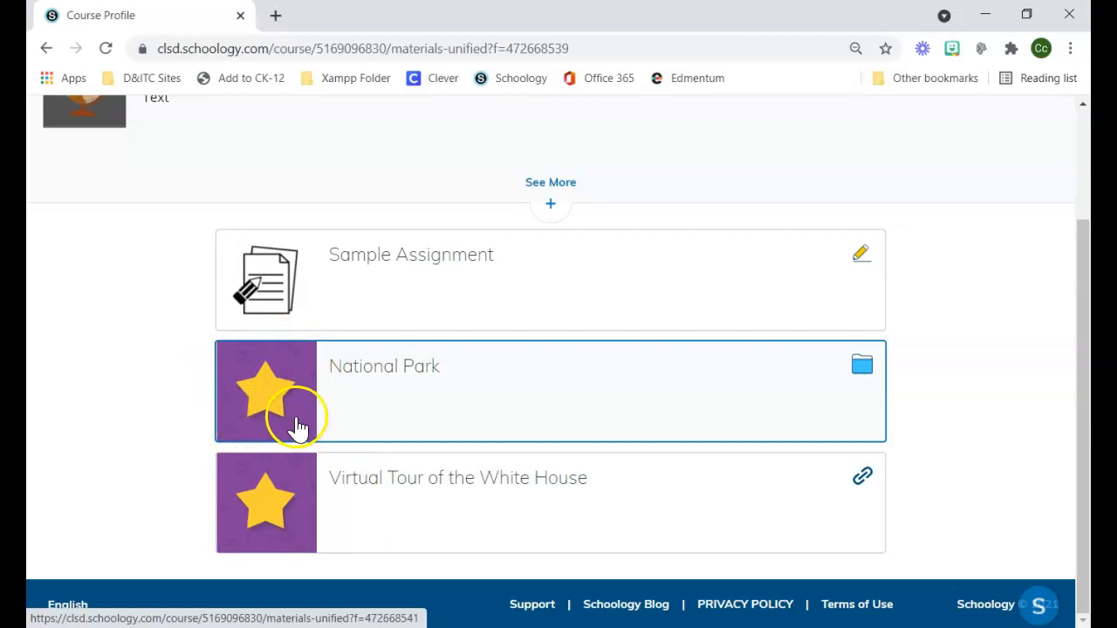
{"action": "mouse_move", "coordinate": [231, 402]}
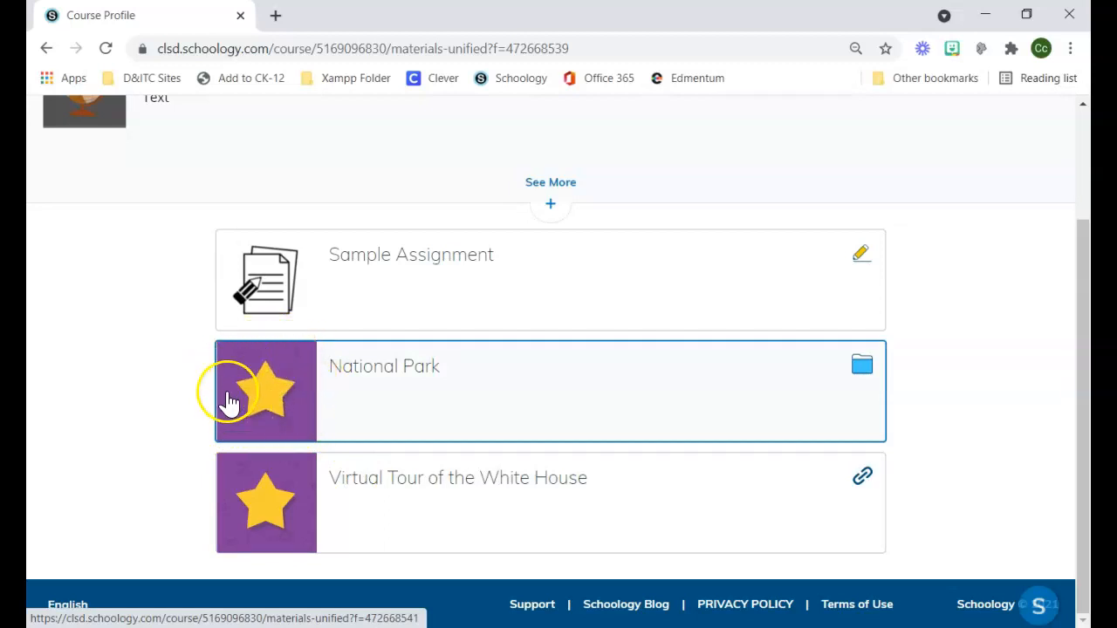
{"action": "mouse_move", "coordinate": [275, 401]}
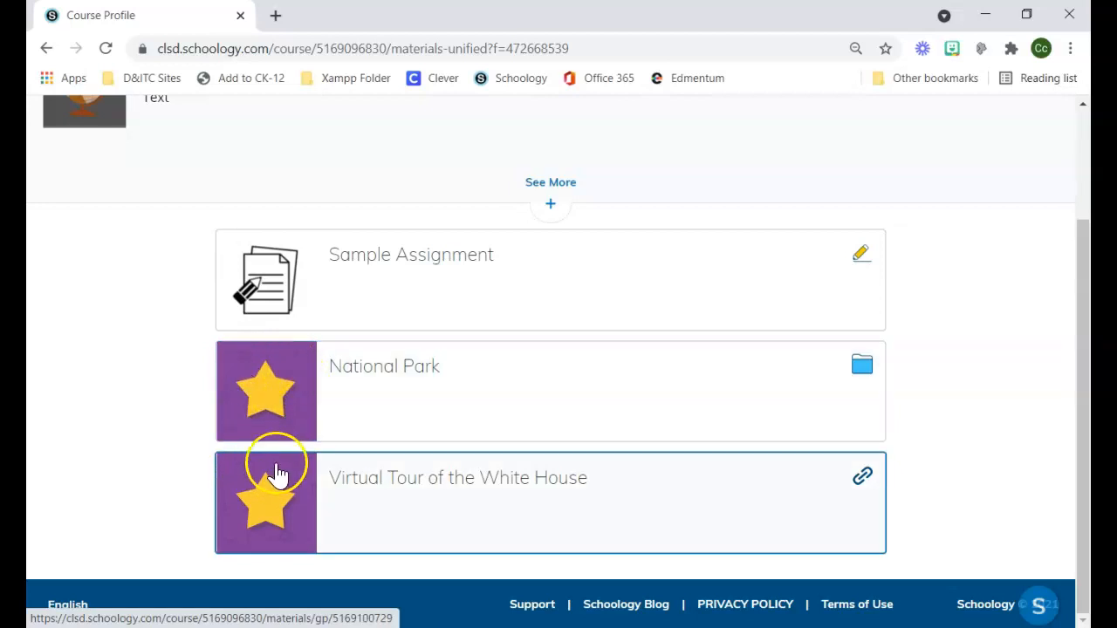
{"action": "mouse_move", "coordinate": [406, 487]}
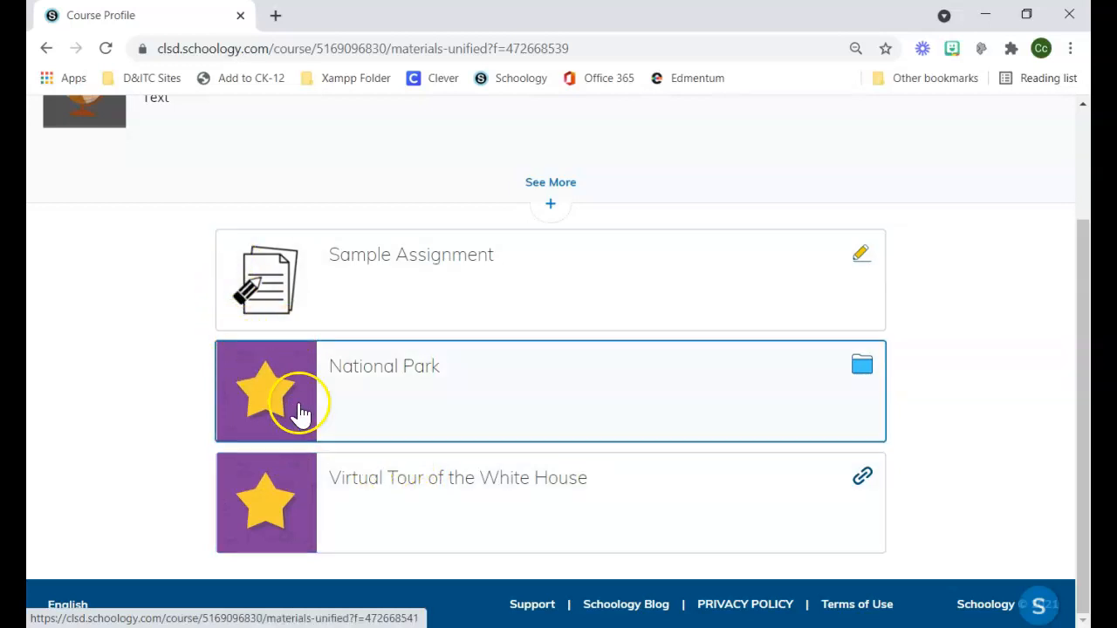
{"action": "mouse_move", "coordinate": [293, 410]}
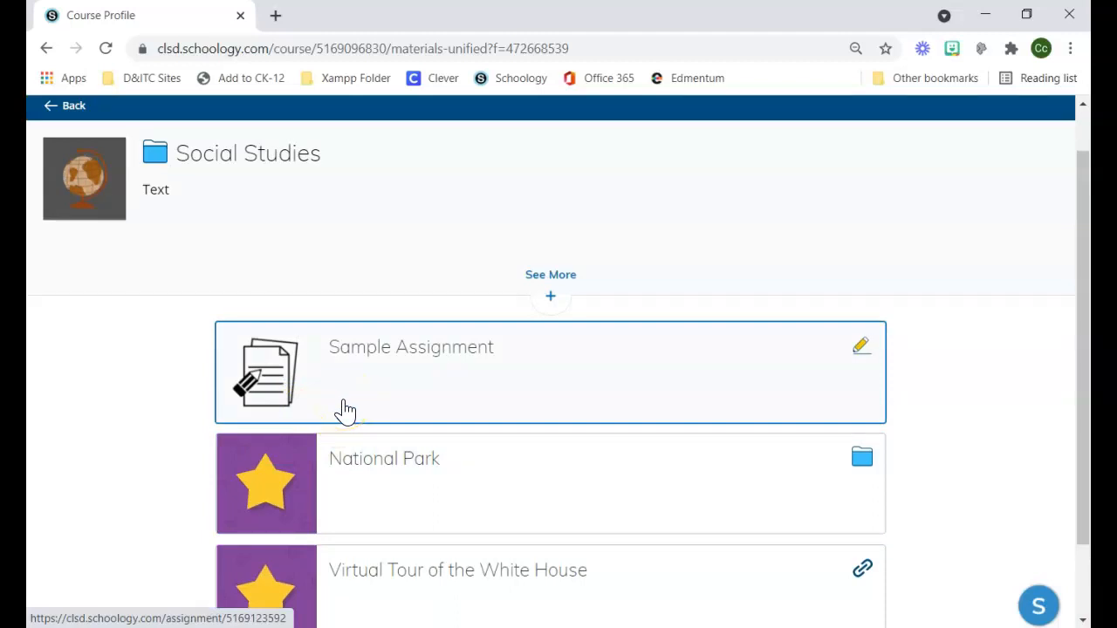
{"action": "mouse_move", "coordinate": [353, 402]}
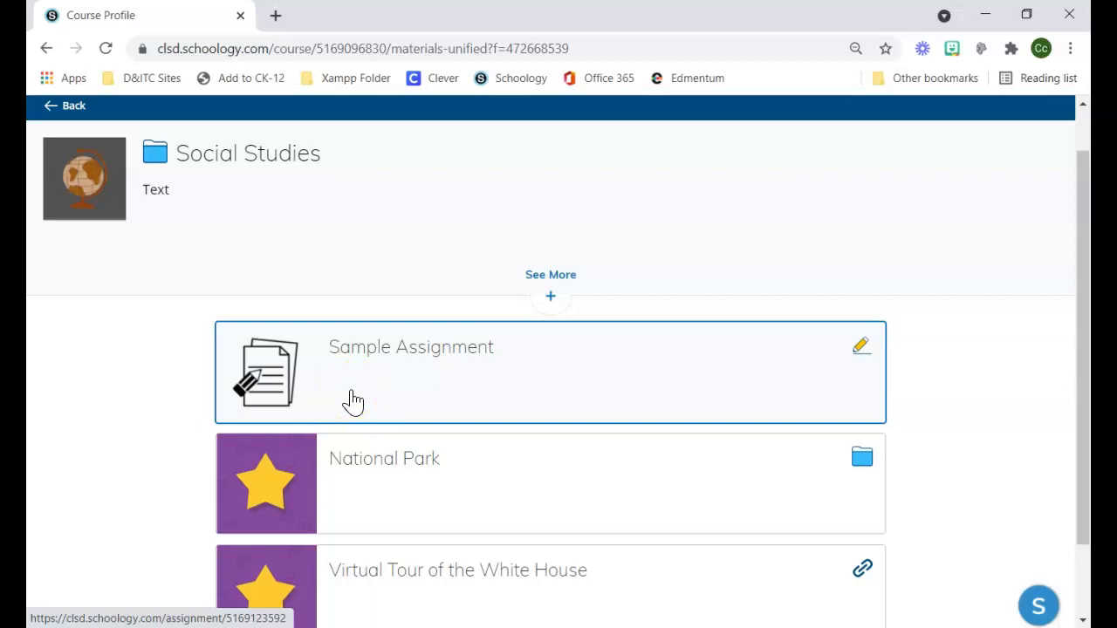
Step: Start Sample Assignment and view the Photo, Record Video, Record Audio, Upload and Type tiles
{"action": "left_click", "coordinate": [410, 381]}
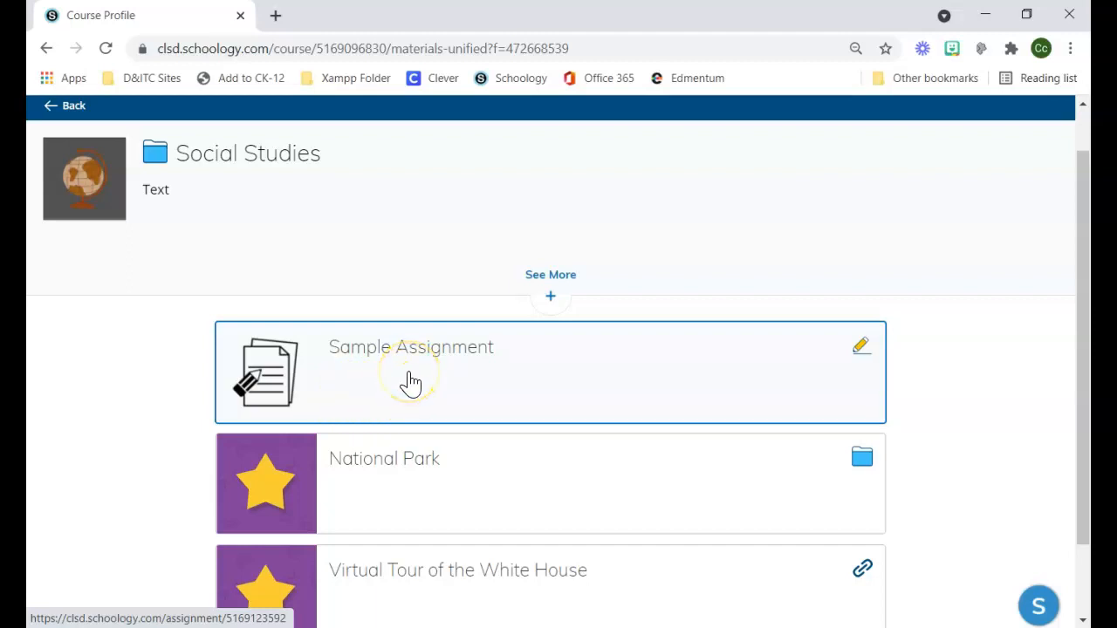
{"action": "left_click", "coordinate": [410, 347]}
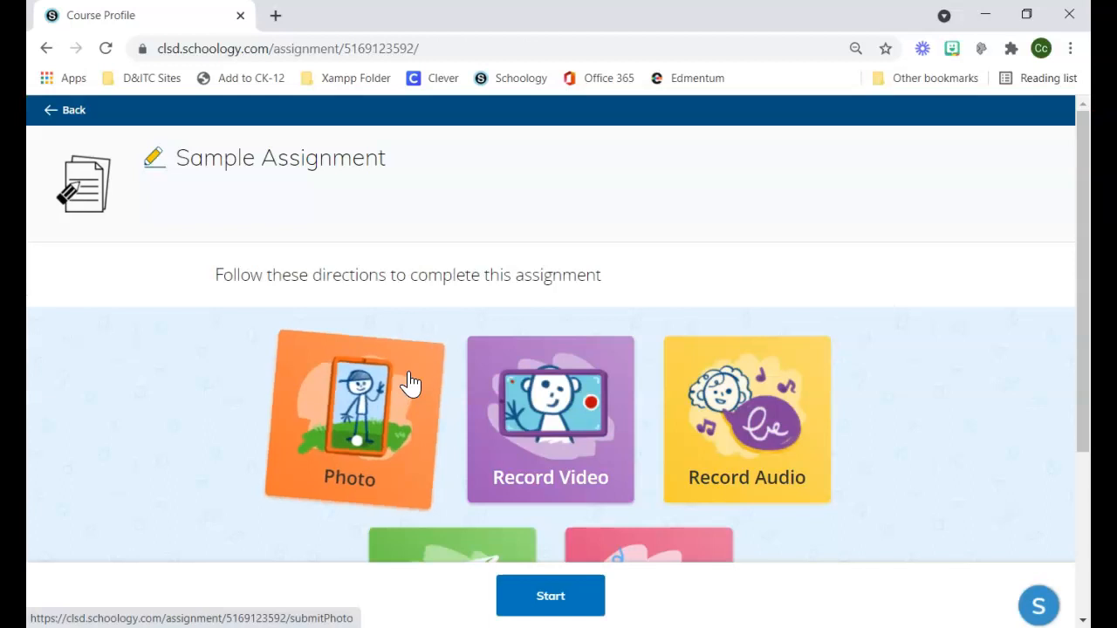
{"action": "scroll", "scroll_direction": "down", "scroll_amount": 3}
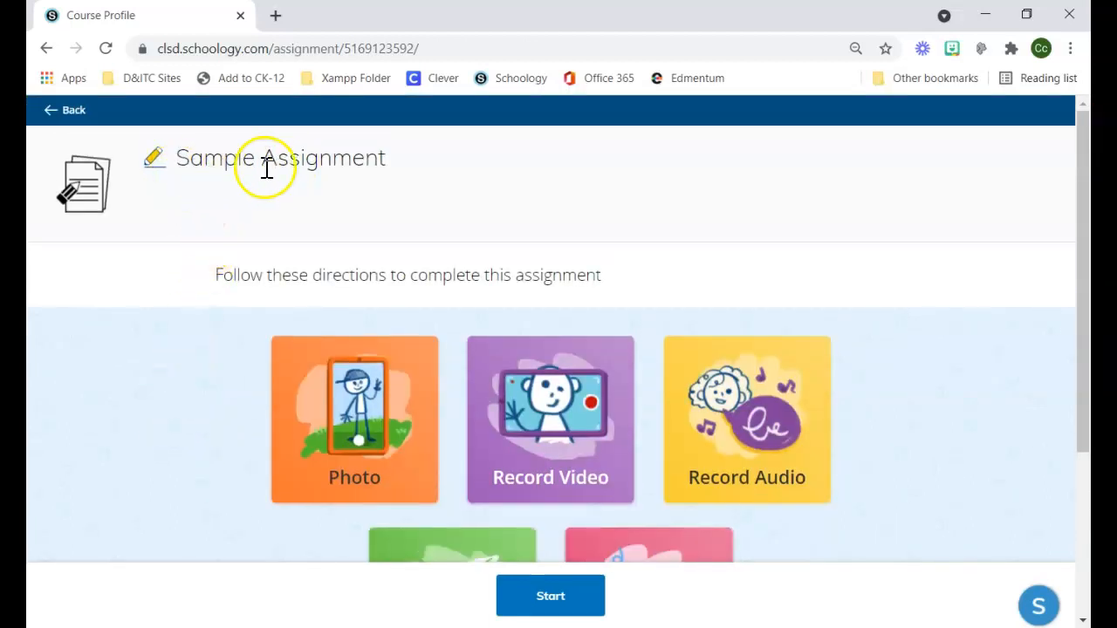
{"action": "mouse_move", "coordinate": [594, 268]}
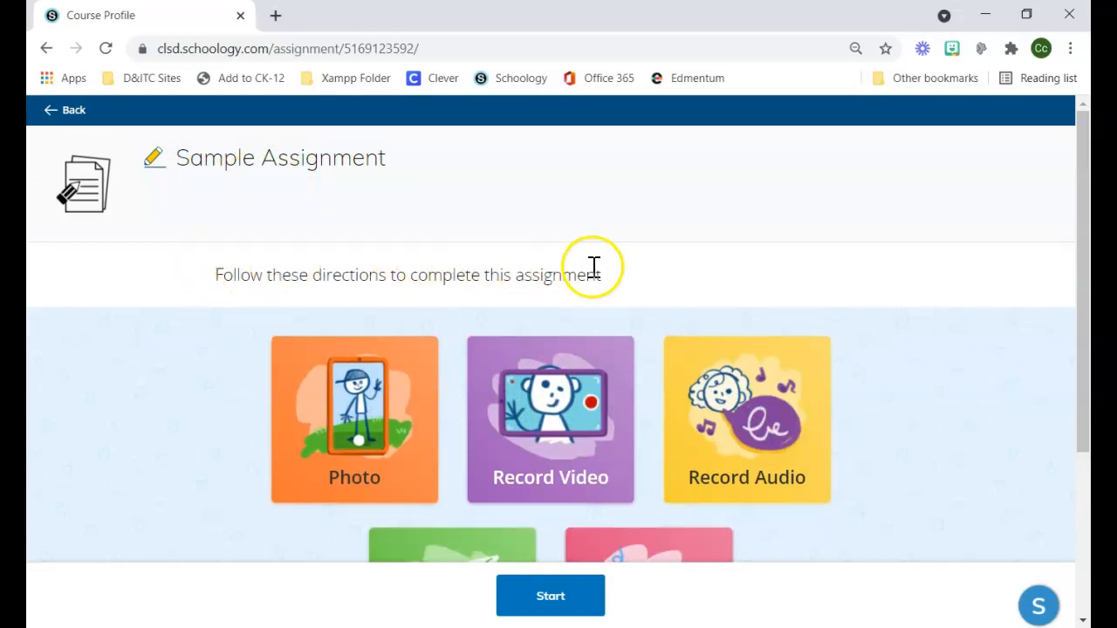
{"action": "mouse_move", "coordinate": [427, 273]}
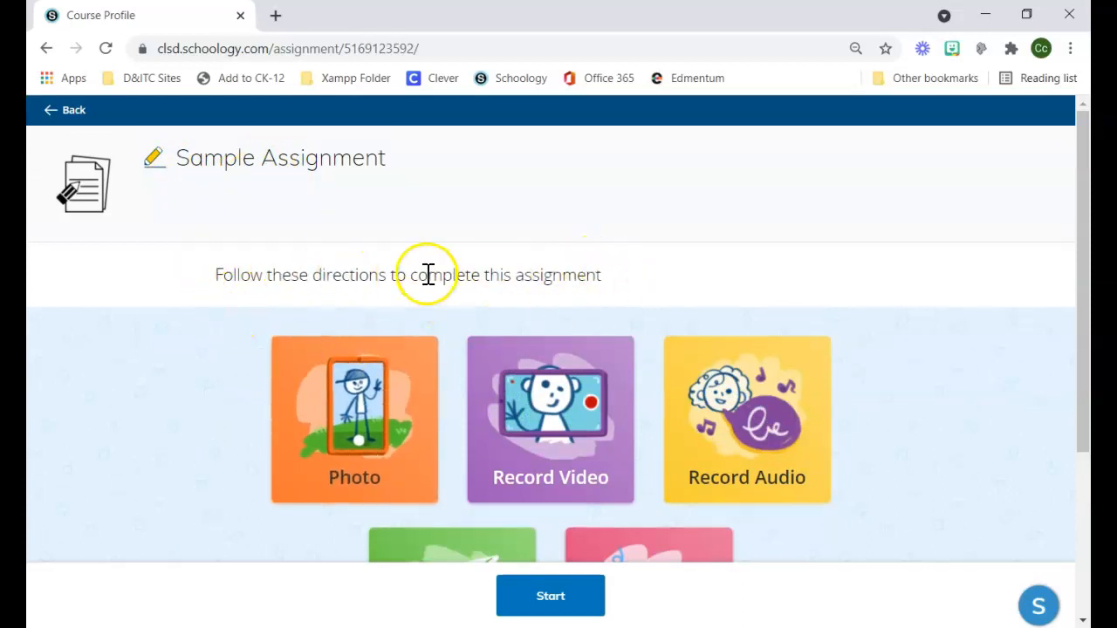
{"action": "mouse_move", "coordinate": [306, 274]}
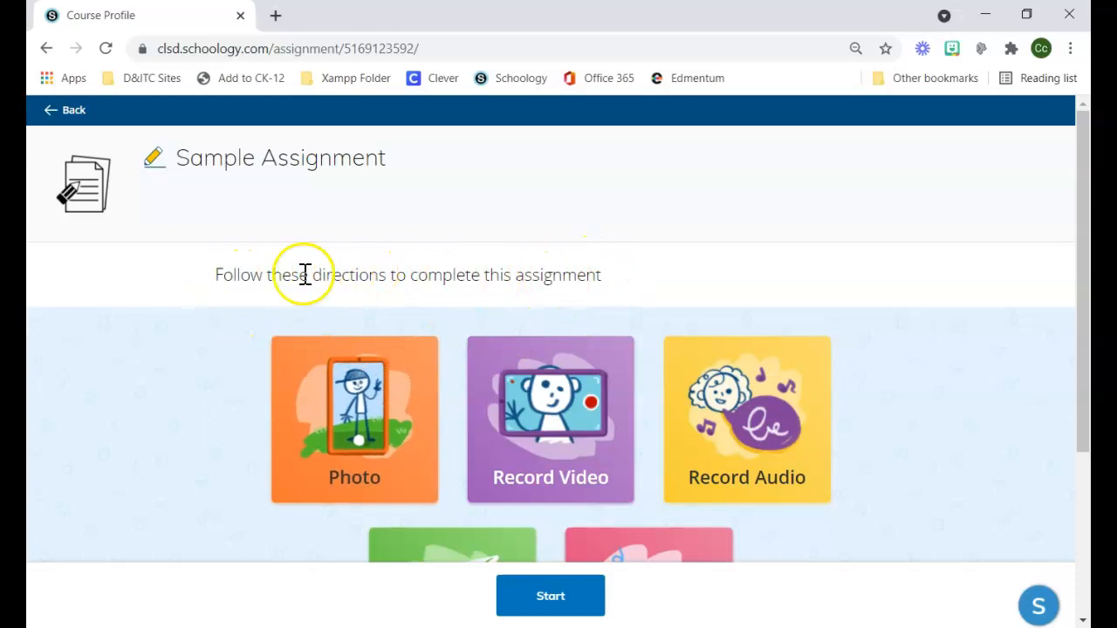
{"action": "mouse_move", "coordinate": [340, 296]}
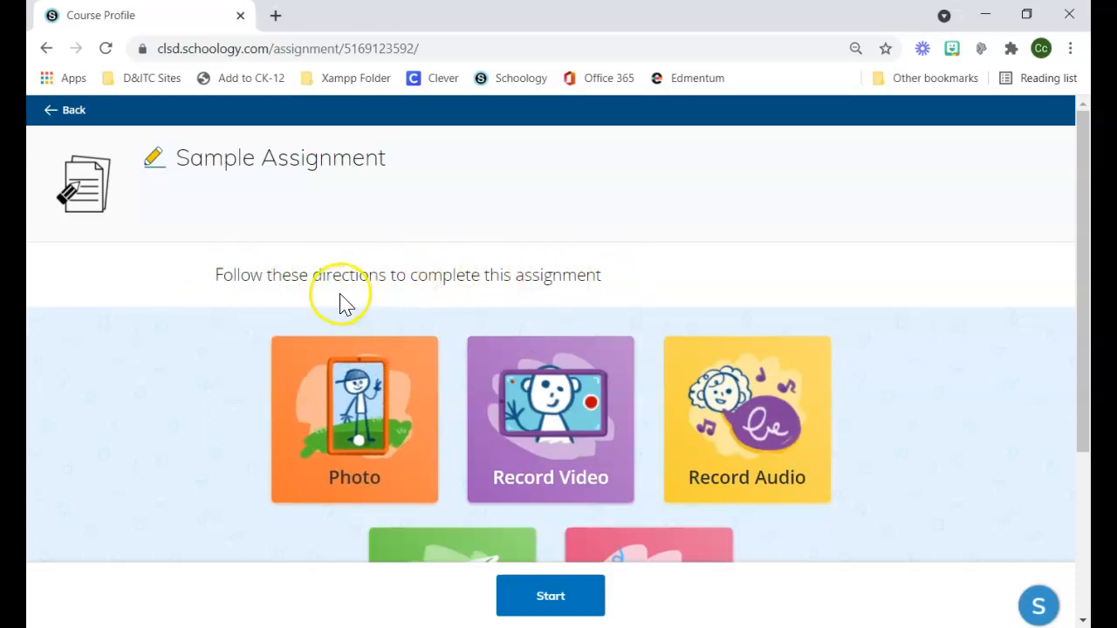
{"action": "mouse_move", "coordinate": [349, 410]}
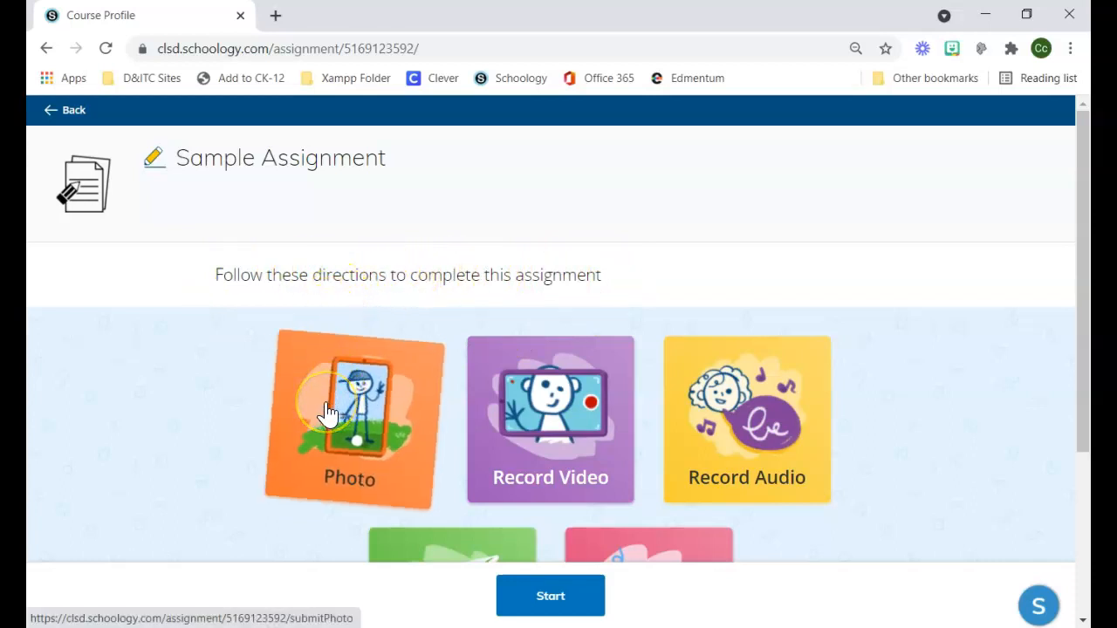
{"action": "scroll", "scroll_direction": "down", "scroll_amount": 3}
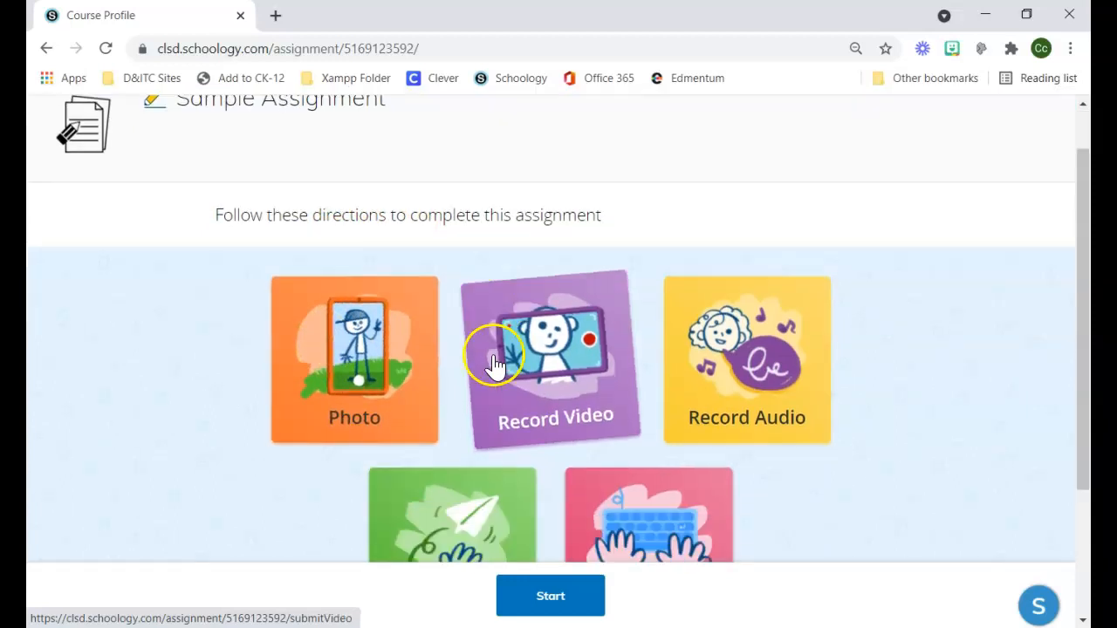
{"action": "scroll", "scroll_direction": "down", "scroll_amount": 3}
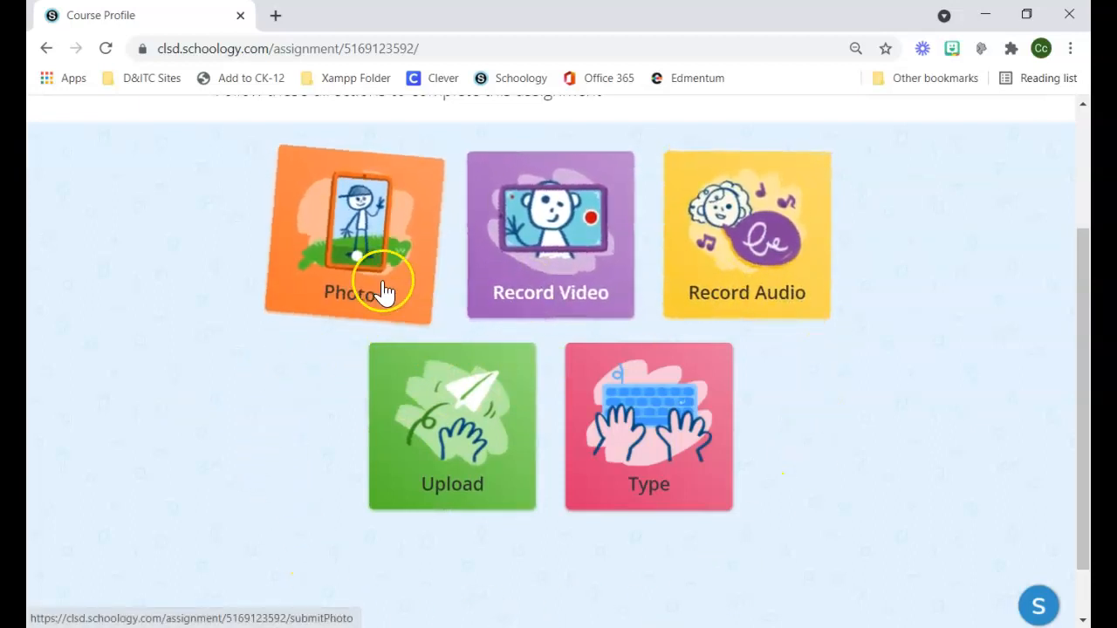
{"action": "mouse_move", "coordinate": [301, 296]}
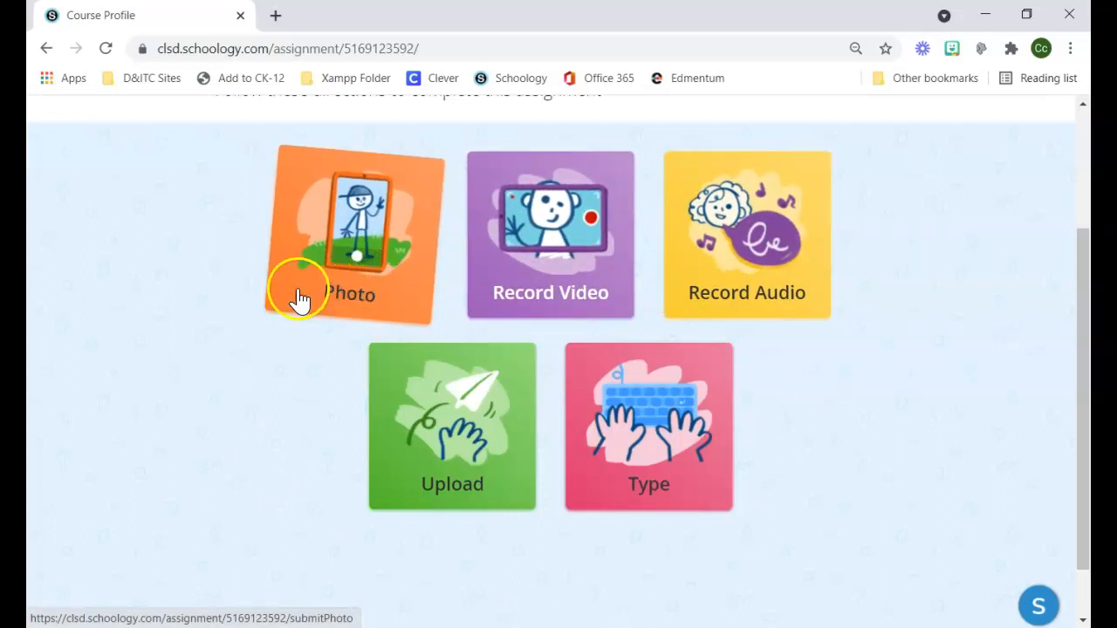
{"action": "mouse_move", "coordinate": [362, 293]}
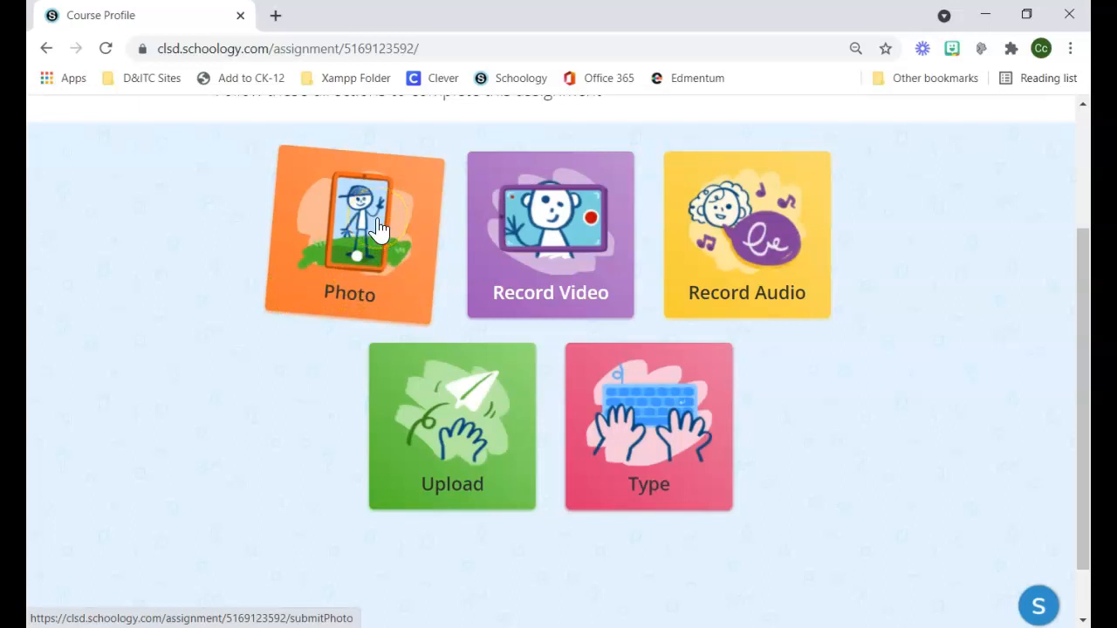
Step: Take a webcam photo for Sample Assignment and submit it with I'm Done!
{"action": "left_click", "coordinate": [349, 235]}
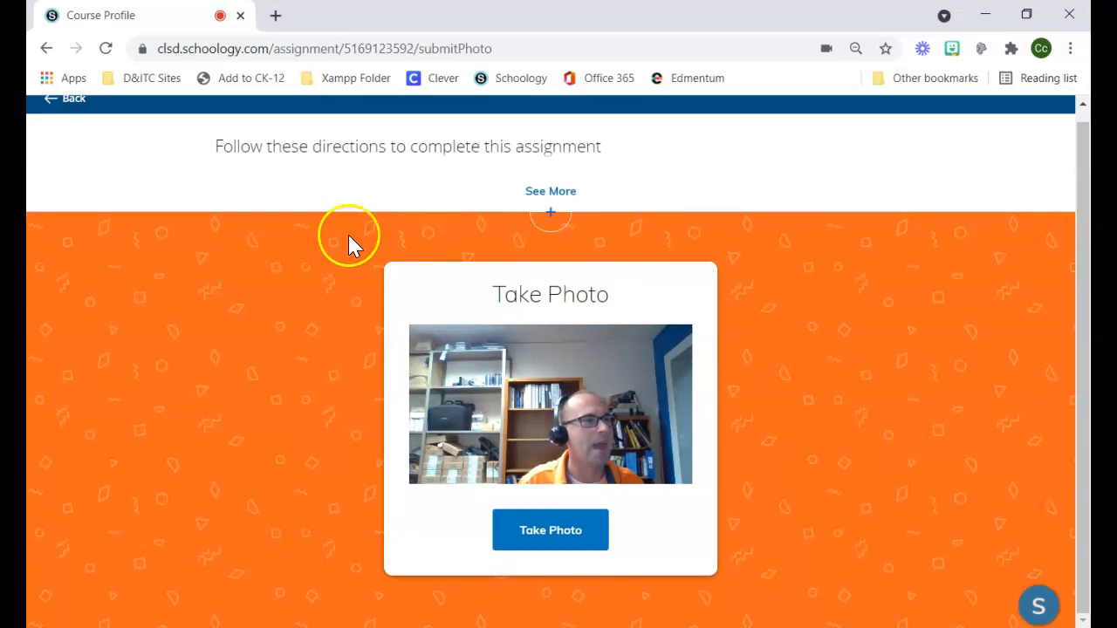
{"action": "left_click", "coordinate": [550, 529]}
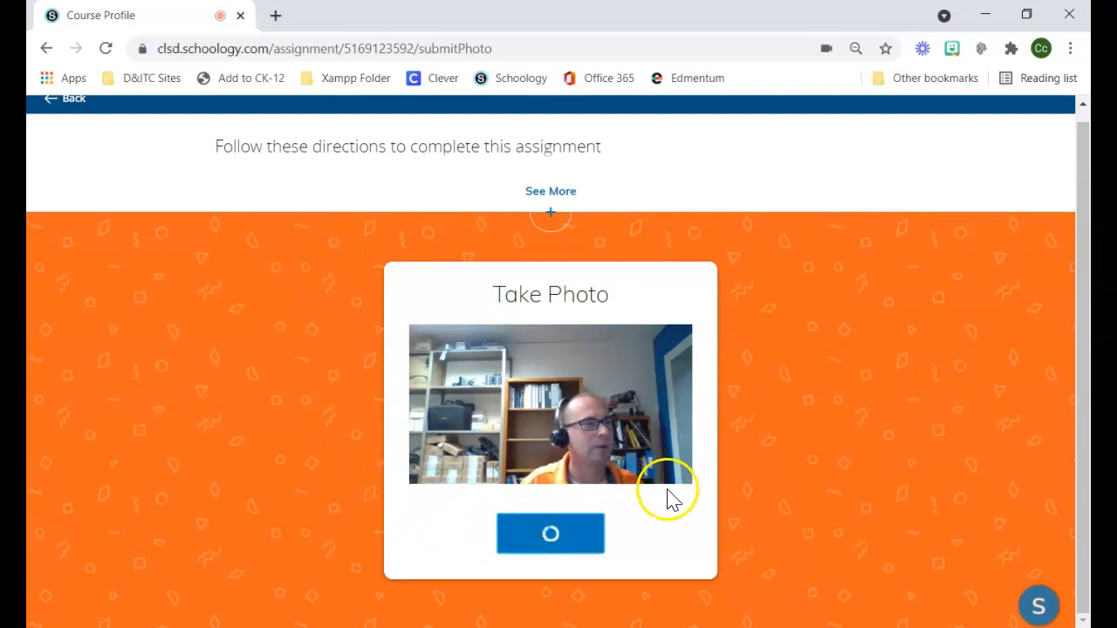
{"action": "left_click", "coordinate": [551, 533]}
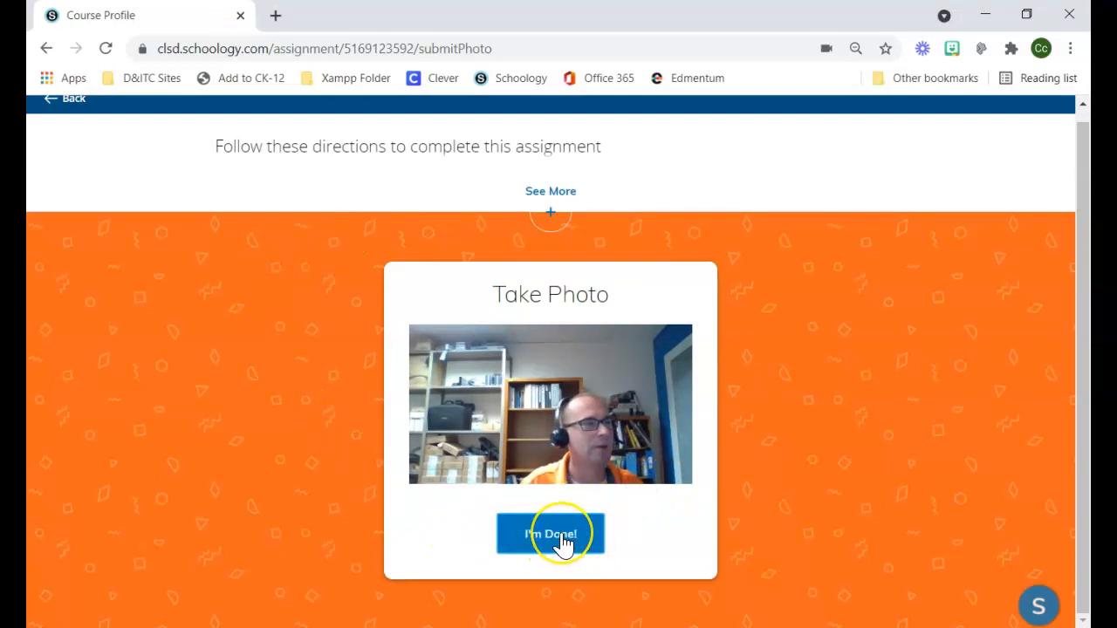
{"action": "left_click", "coordinate": [550, 533]}
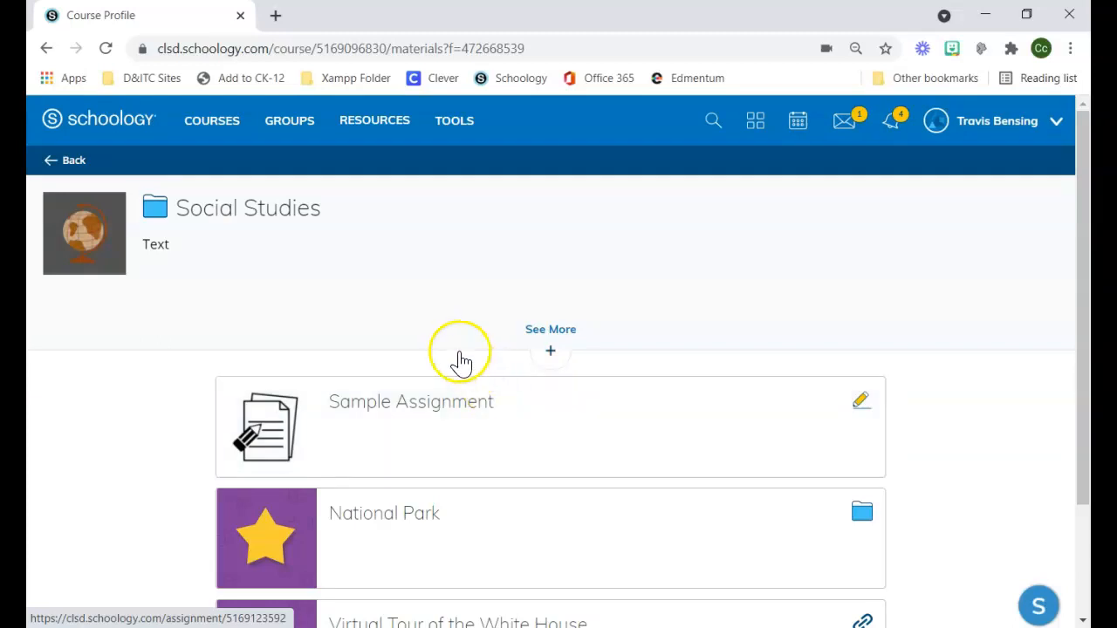
{"action": "mouse_move", "coordinate": [412, 371]}
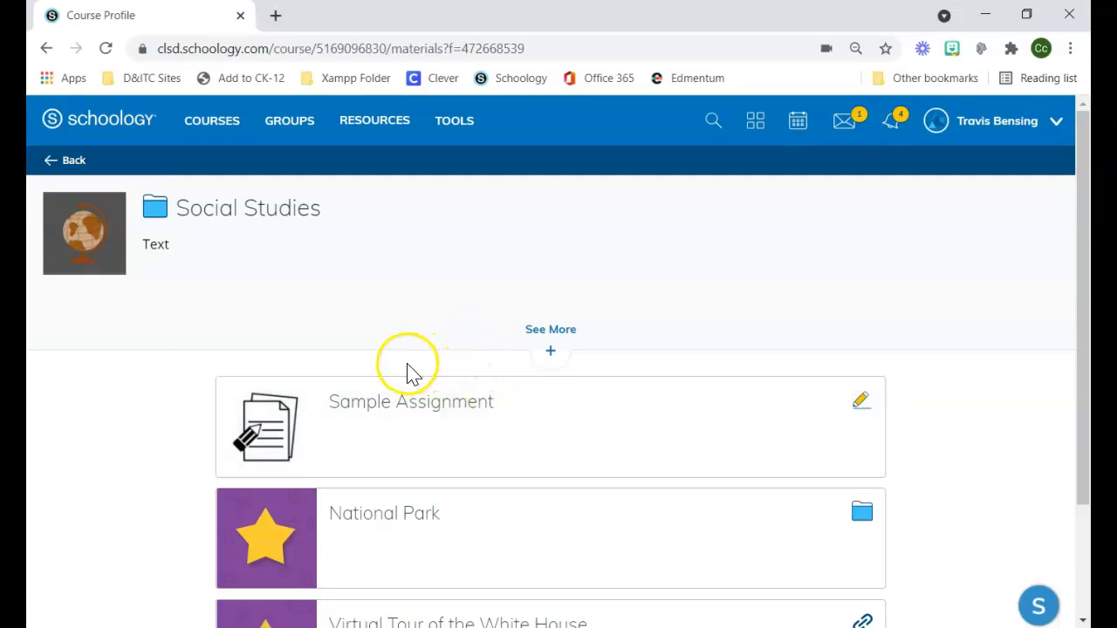
{"action": "mouse_move", "coordinate": [423, 427]}
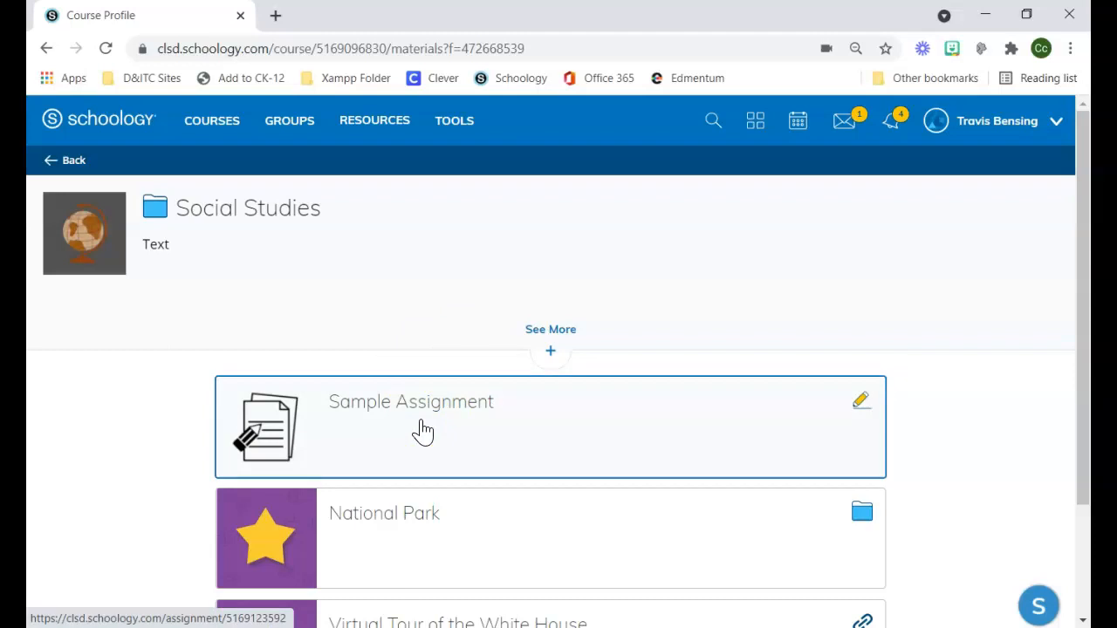
Step: Reopen Sample Assignment to check the submitted photo, then view its directions and tiles
{"action": "left_click", "coordinate": [411, 402]}
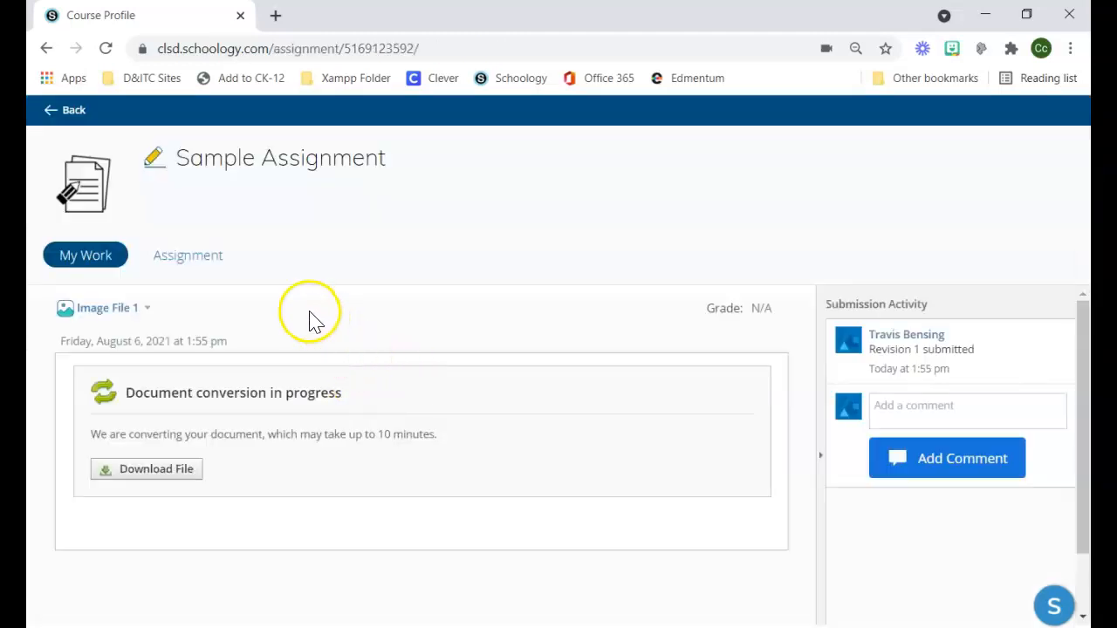
{"action": "left_click", "coordinate": [188, 255]}
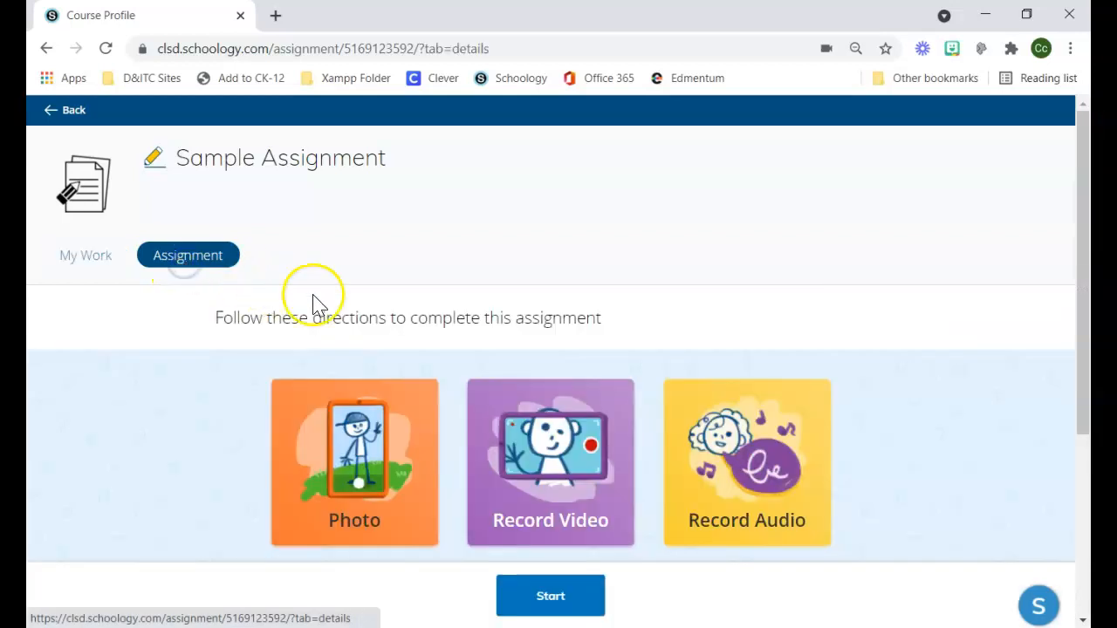
{"action": "scroll", "scroll_direction": "down", "scroll_amount": 3}
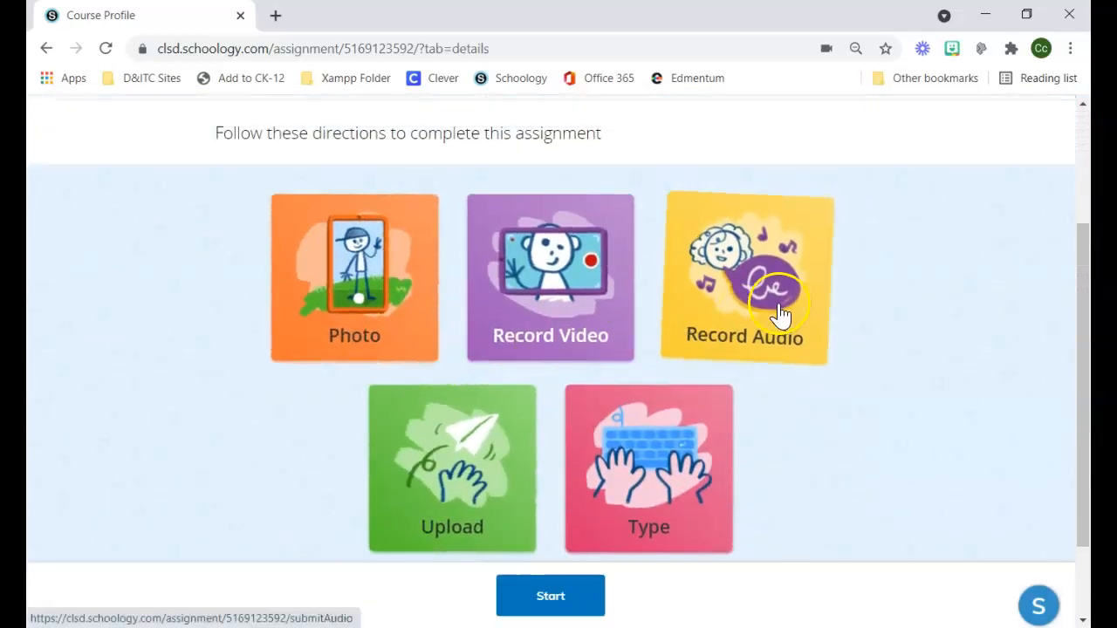
{"action": "mouse_move", "coordinate": [384, 288]}
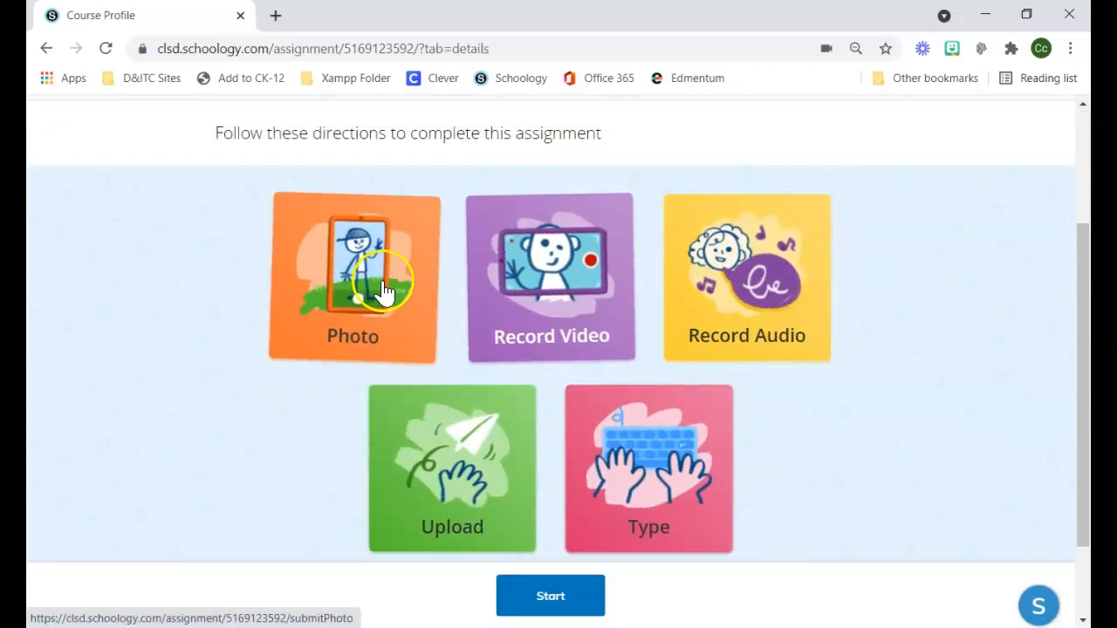
{"action": "mouse_move", "coordinate": [602, 257]}
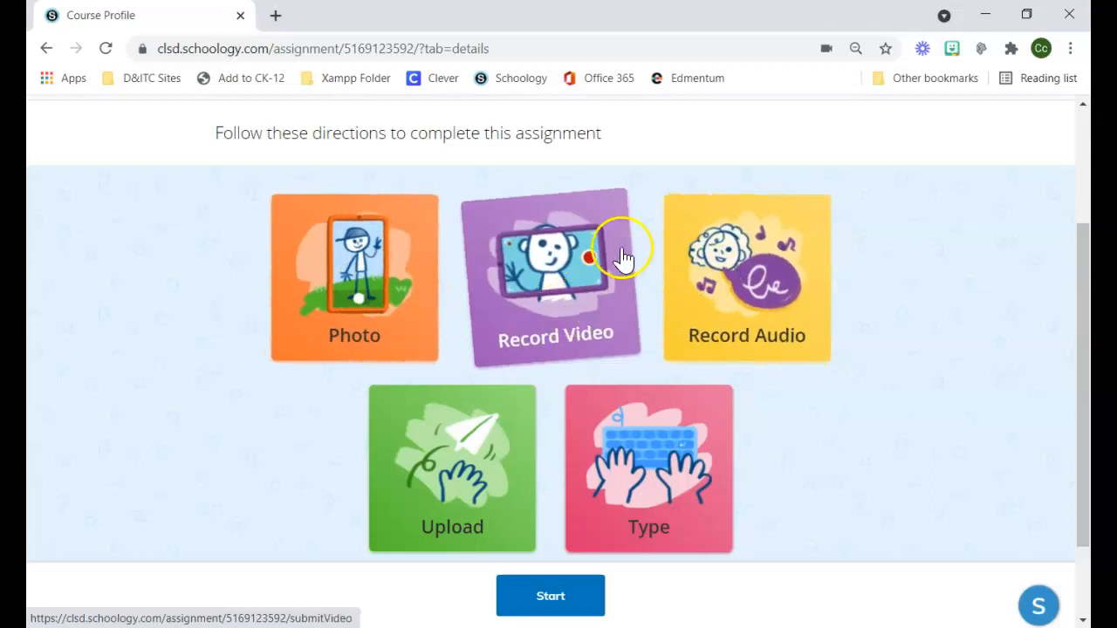
{"action": "mouse_move", "coordinate": [541, 313]}
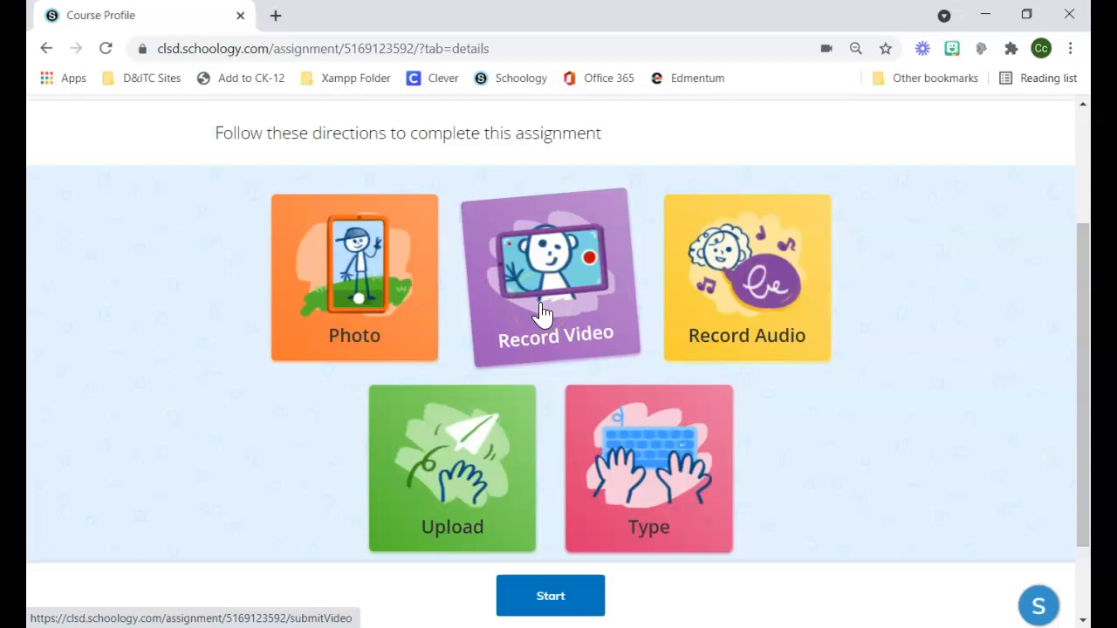
{"action": "mouse_move", "coordinate": [775, 262]}
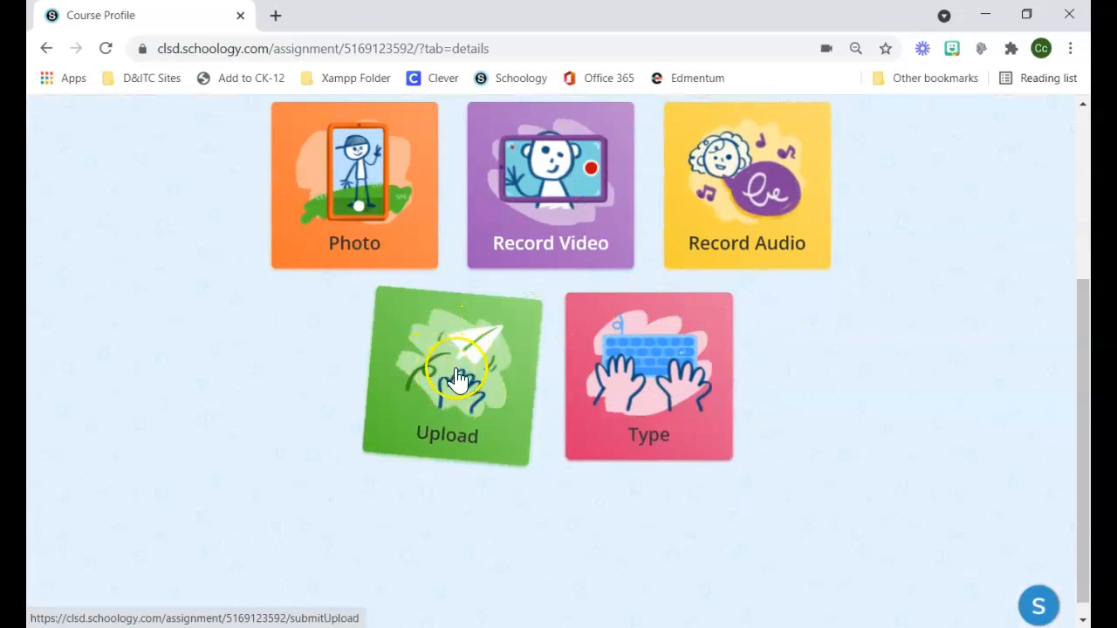
{"action": "mouse_move", "coordinate": [633, 406]}
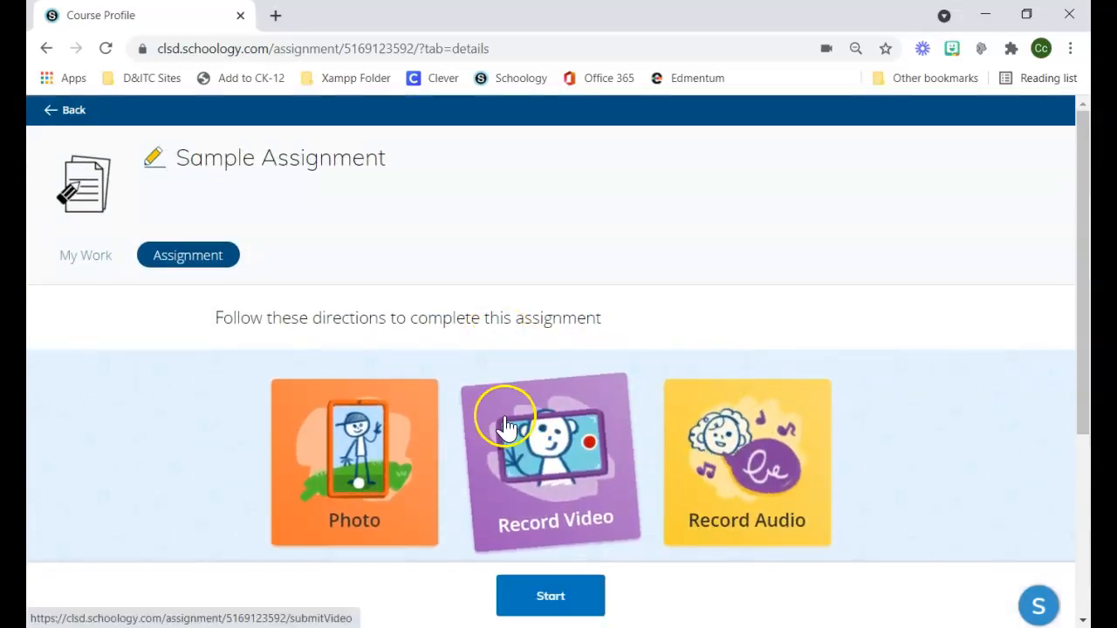
Step: Go back through the Social Studies folder to the course home and scroll to the Math and Science tiles
{"action": "left_click", "coordinate": [63, 110]}
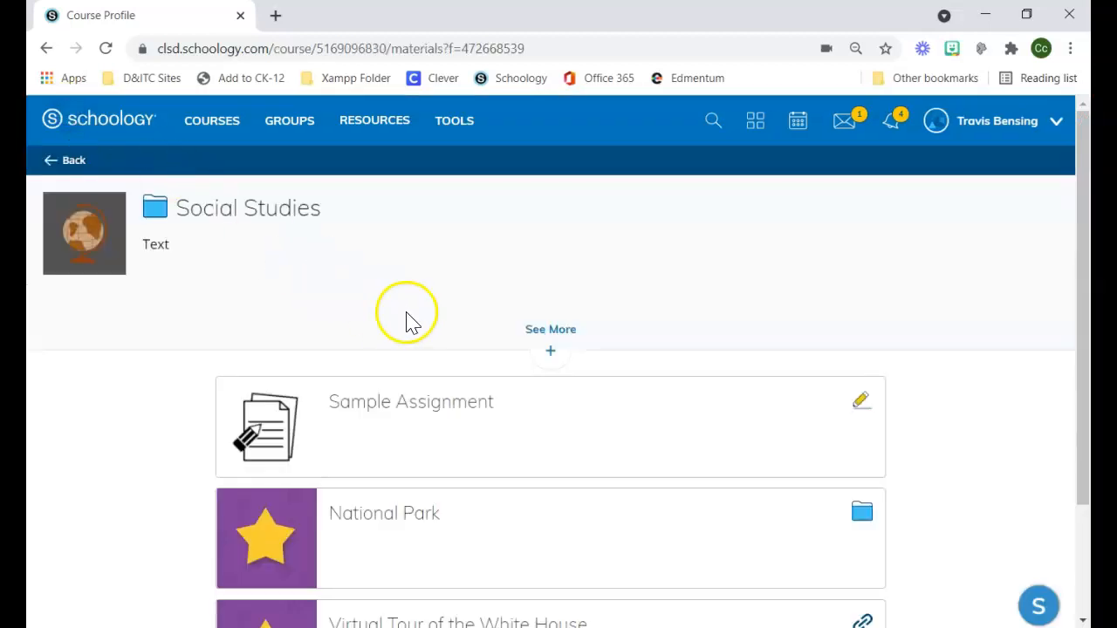
{"action": "mouse_move", "coordinate": [275, 266]}
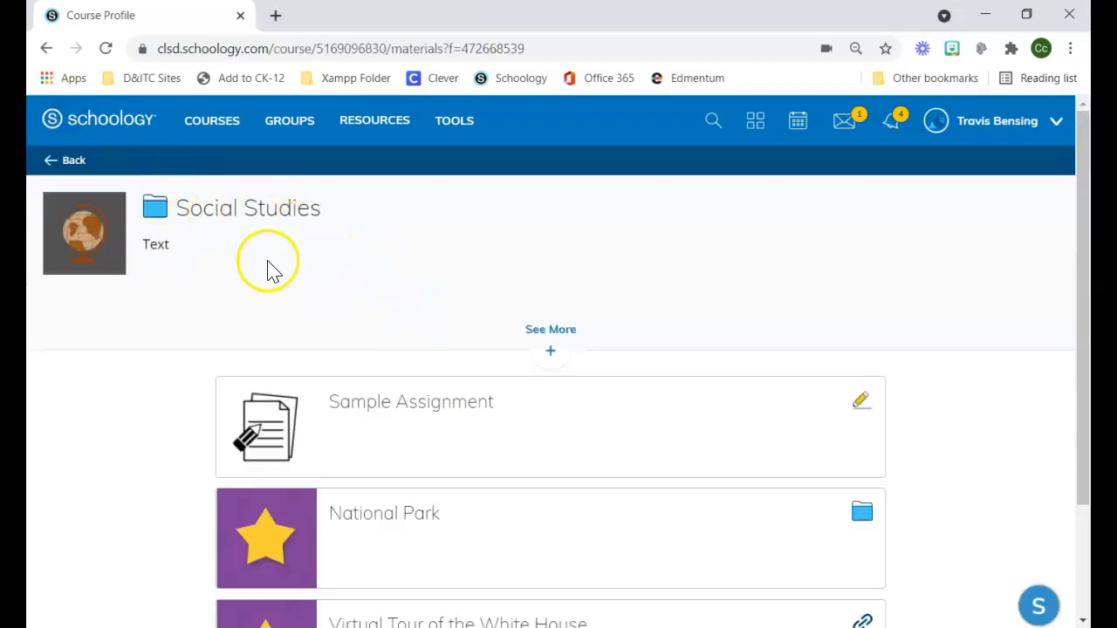
{"action": "scroll", "scroll_direction": "down", "scroll_amount": 3}
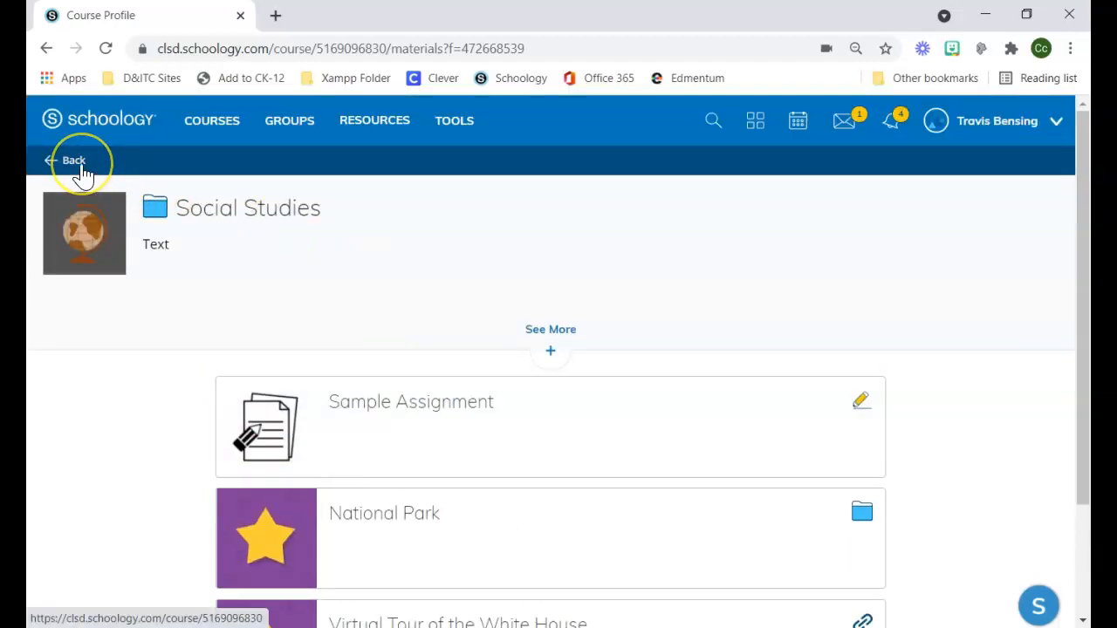
{"action": "left_click", "coordinate": [74, 161]}
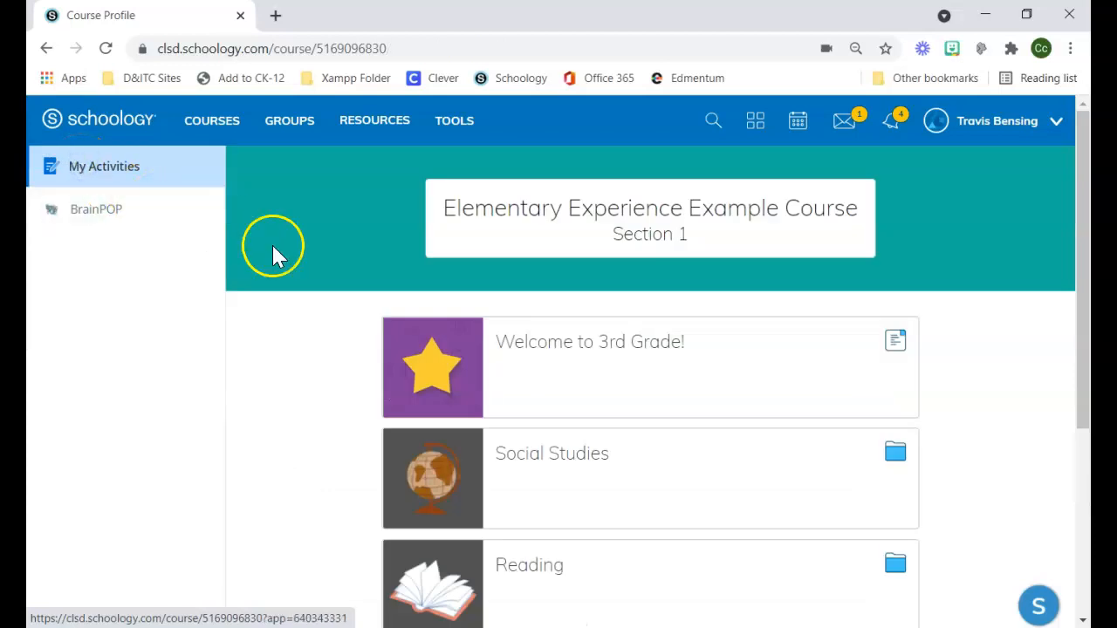
{"action": "mouse_move", "coordinate": [523, 523]}
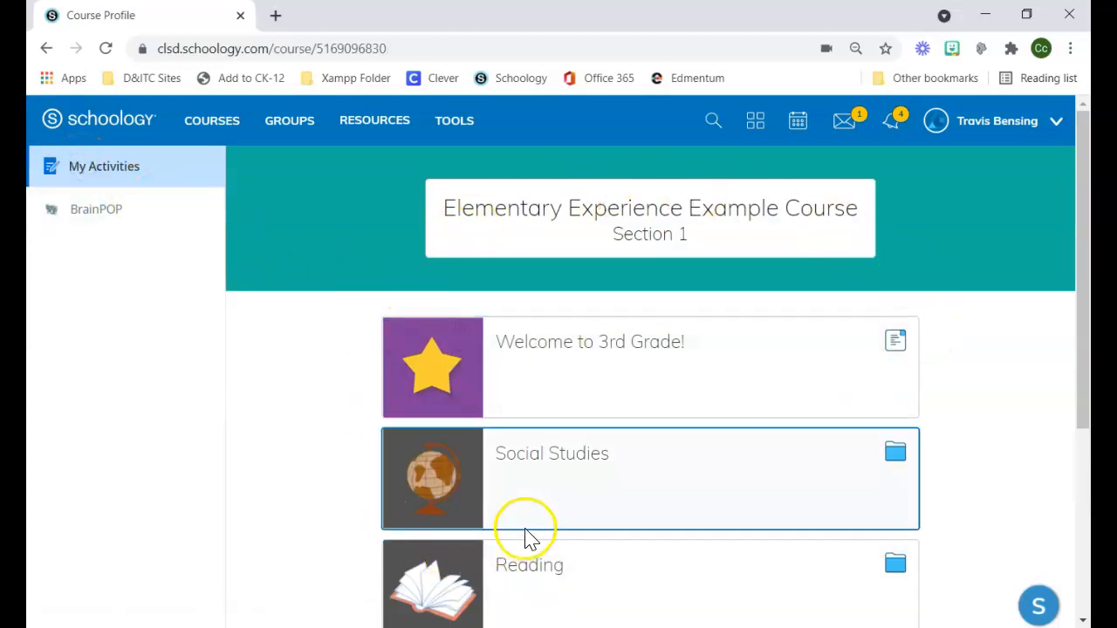
{"action": "scroll", "scroll_direction": "down", "scroll_amount": 3}
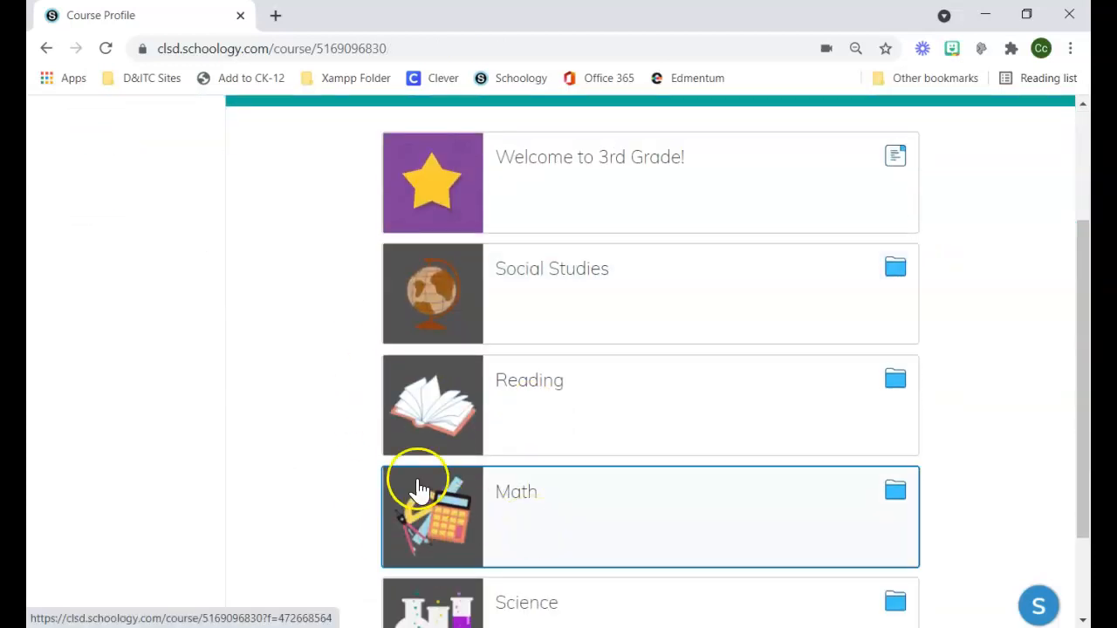